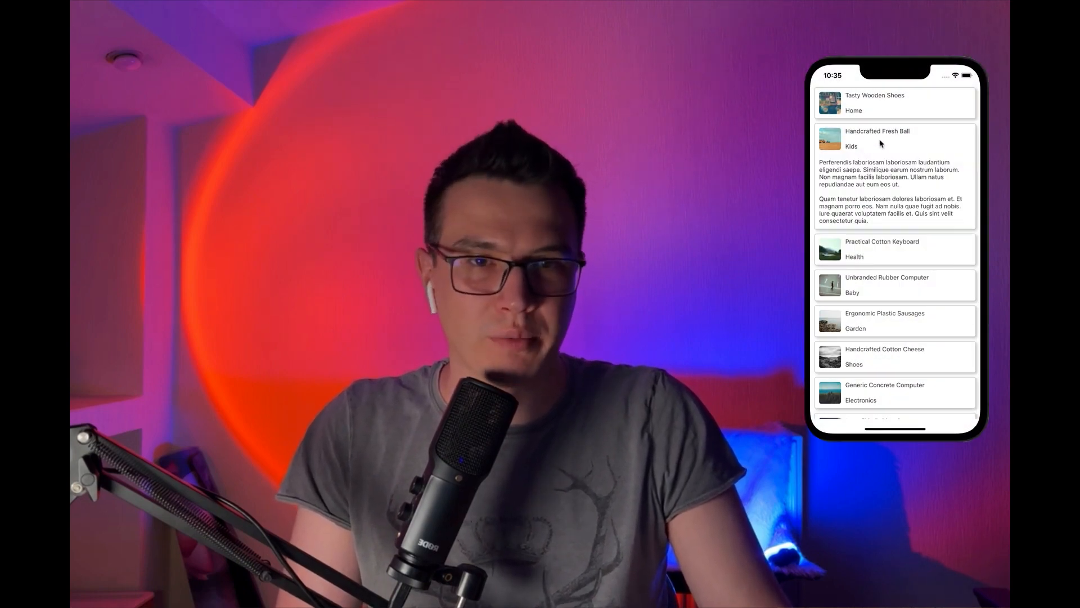
Tap the Handcrafted Fresh Ball card so only its title and category show.
left_click(896, 138)
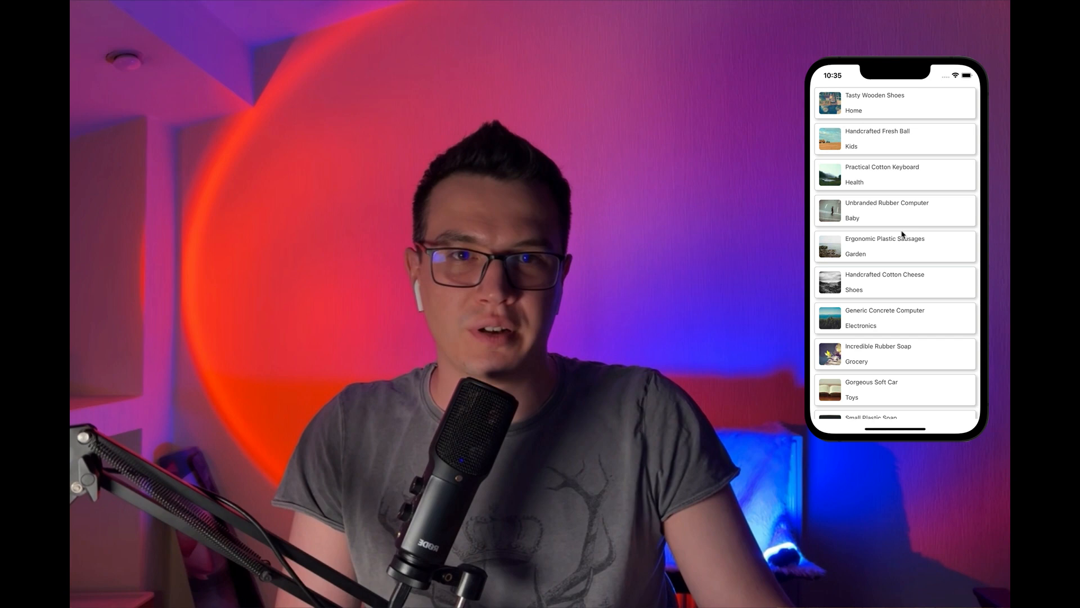
left_click(895, 174)
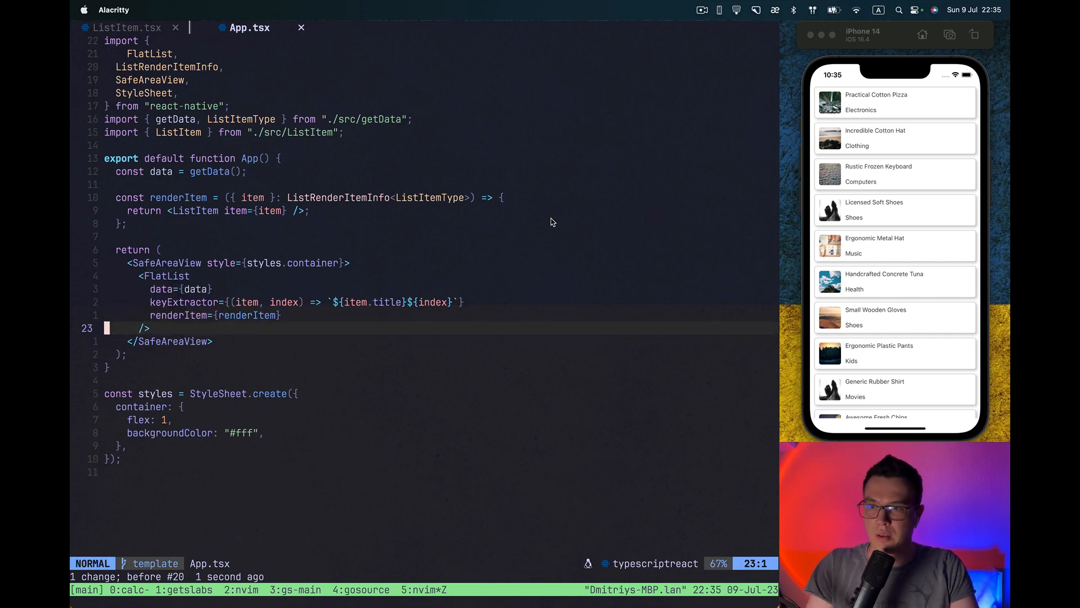
Focus Neovim and review the ListItem component's expanded state and details text.
left_click(125, 28)
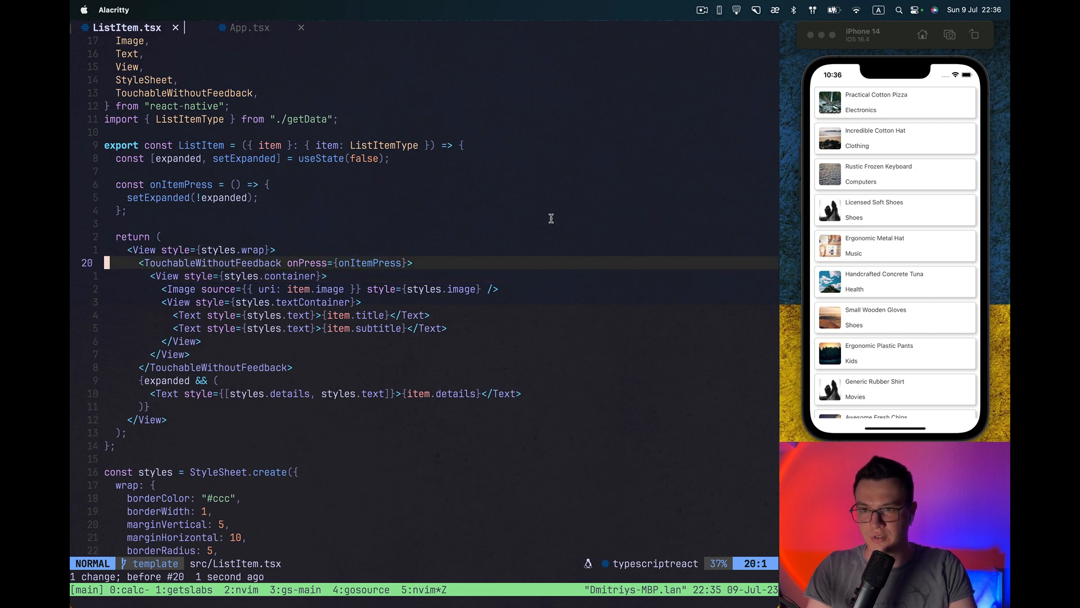
key("V")
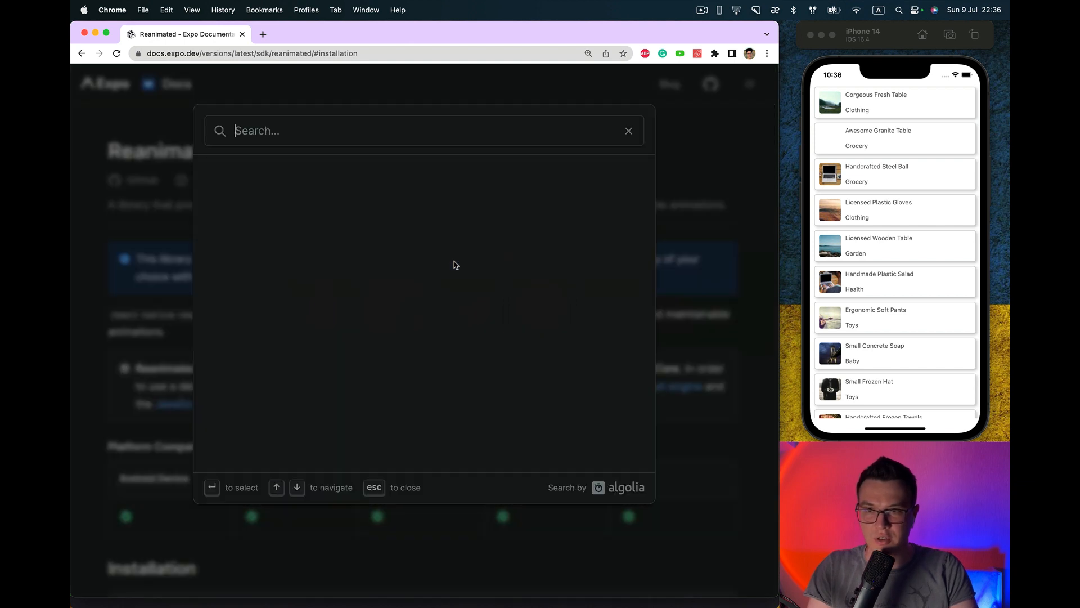
Search Expo docs for 'reanimated' and select the install command and Babel plugin line.
type("reanimated")
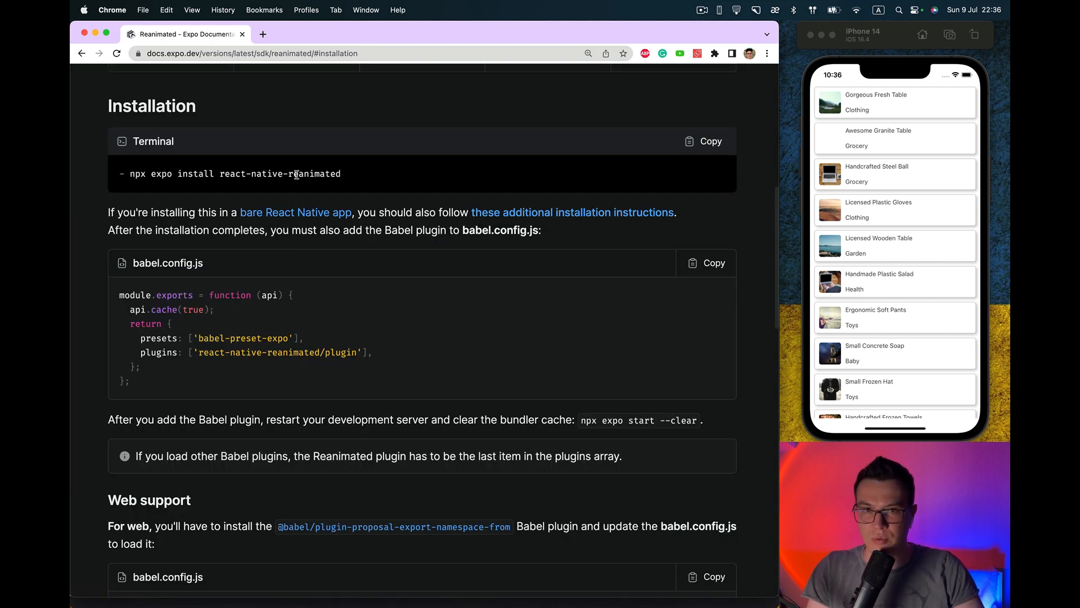
left_click(702, 141)
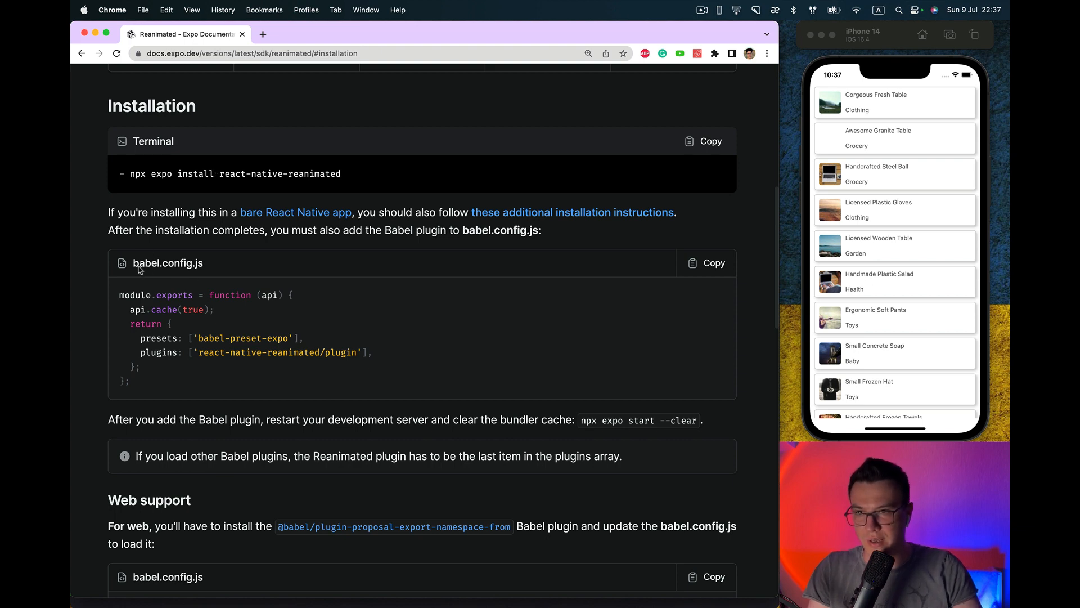
triple_click(242, 353)
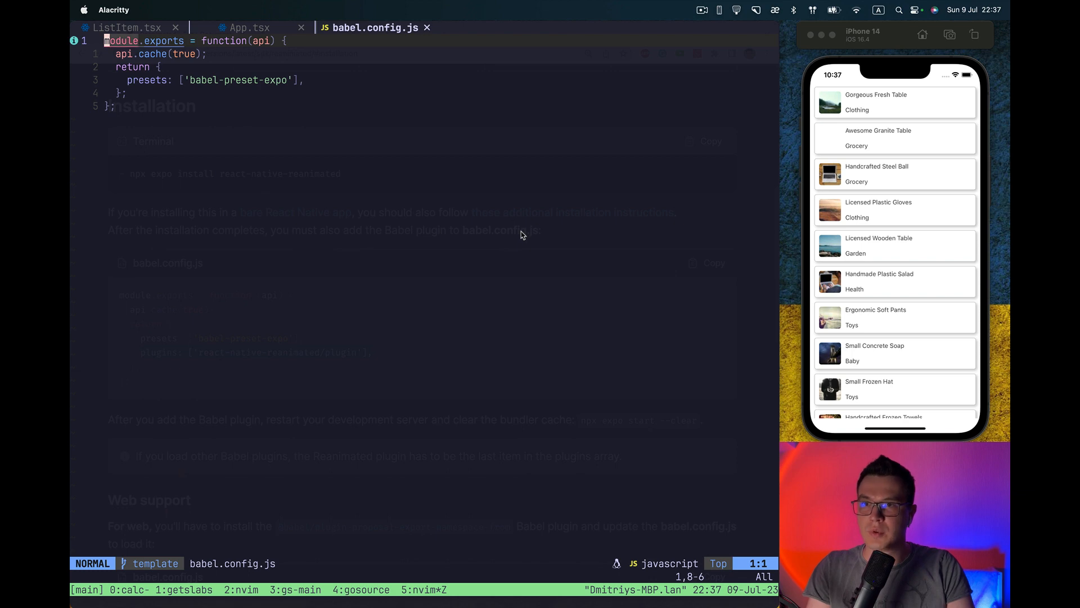
Add plugins: ['react-native-reanimated/plugin'] to babel.config.js and select the npx expo start --clear command.
type("plugins: ['react-native-reanimated/plugin'],")
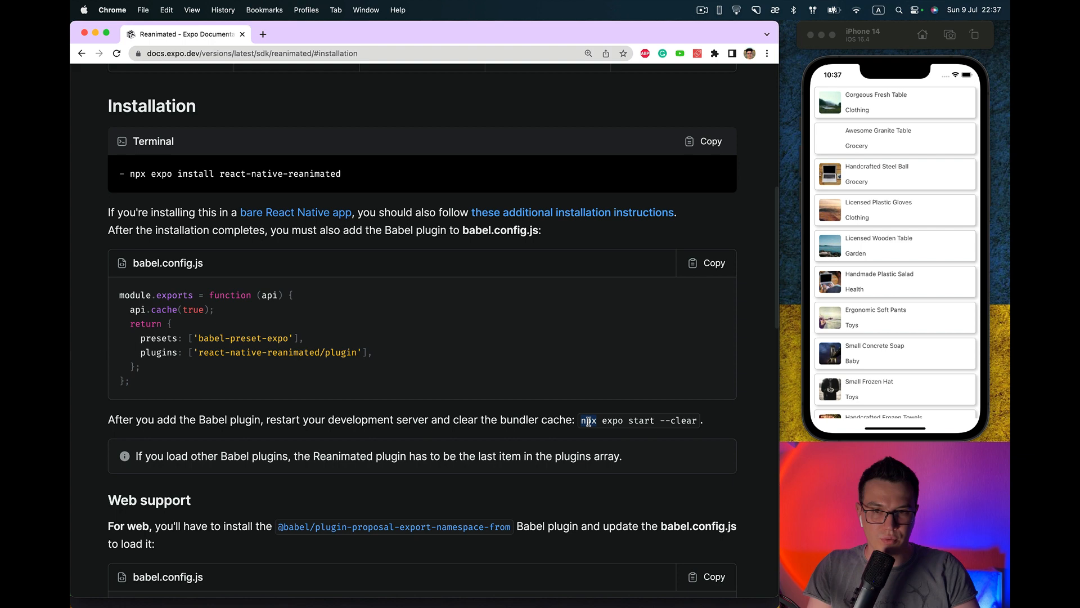
double_click(589, 421)
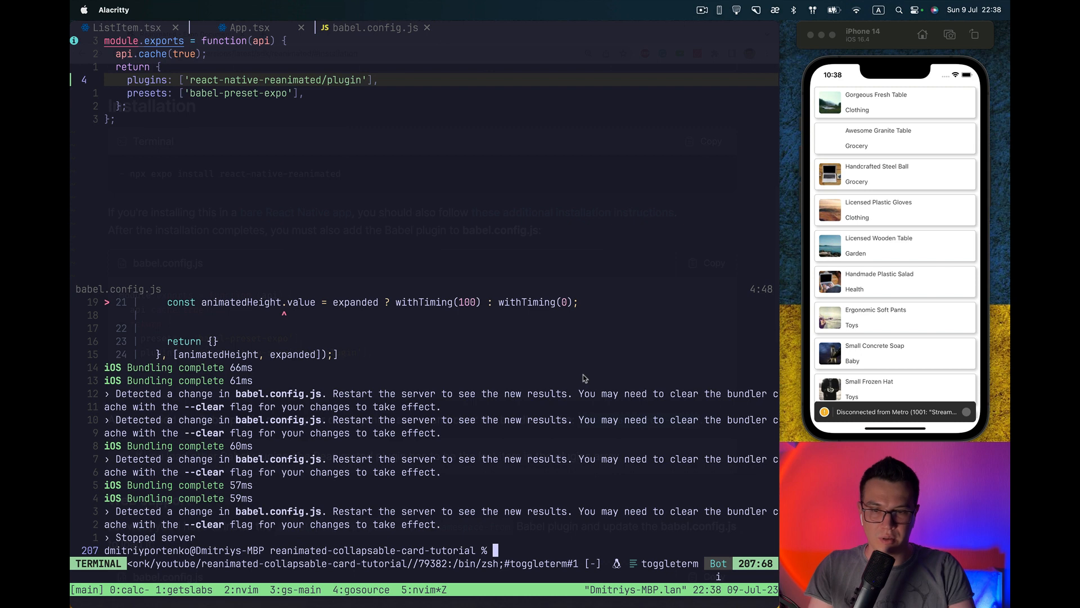
Run npx expo start --clear and relaunch the app in the iOS simulator.
type("npx expo start --clear")
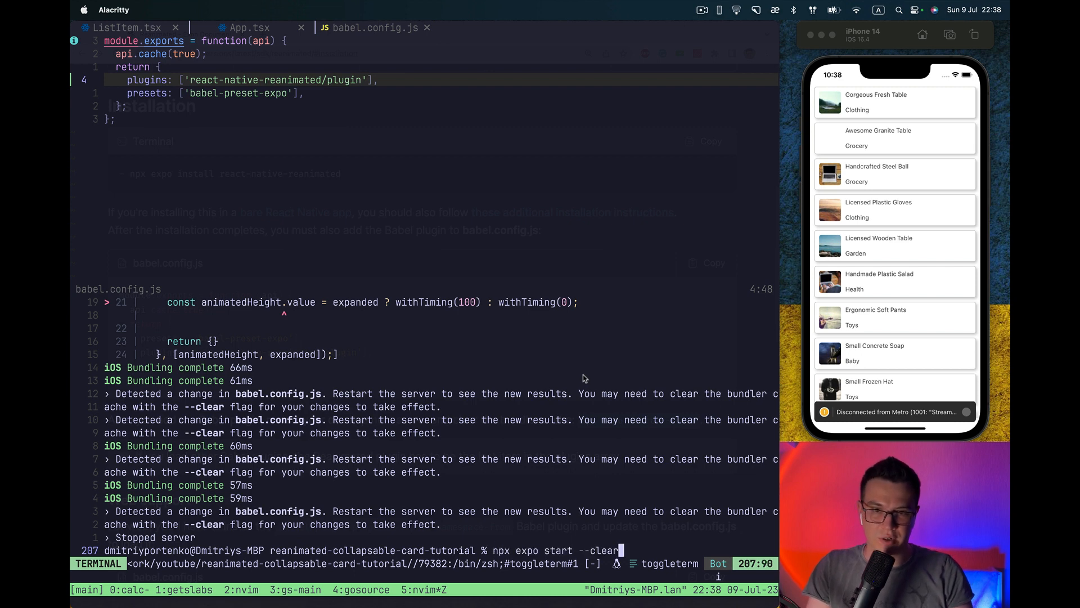
key("cmd+tab")
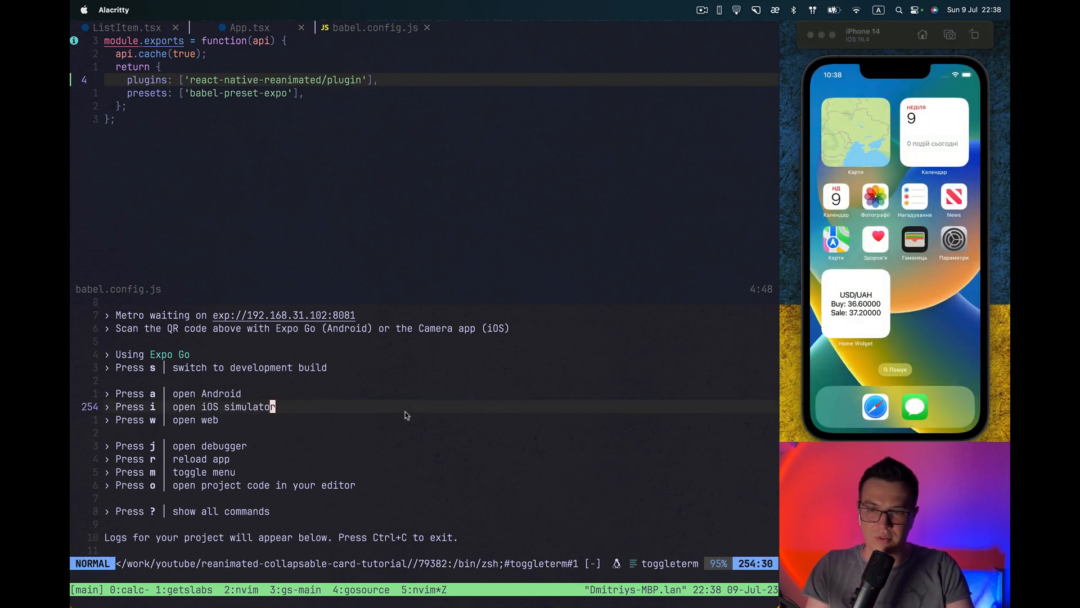
key("i")
type(":q")
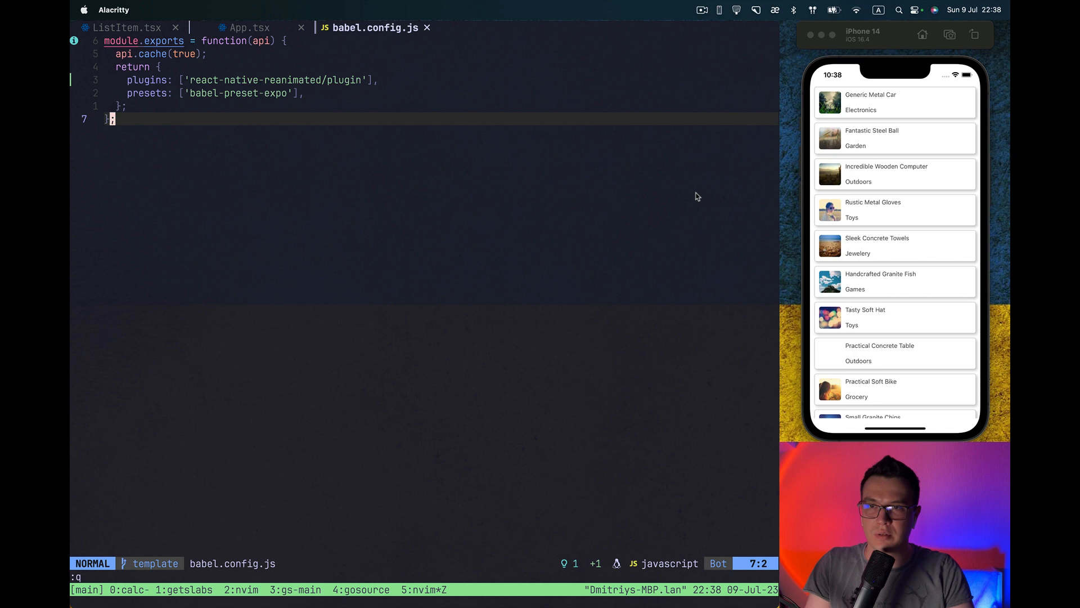
Back in ListItem.tsx, wrap the details Text in <Animated.View>.
left_click(250, 27)
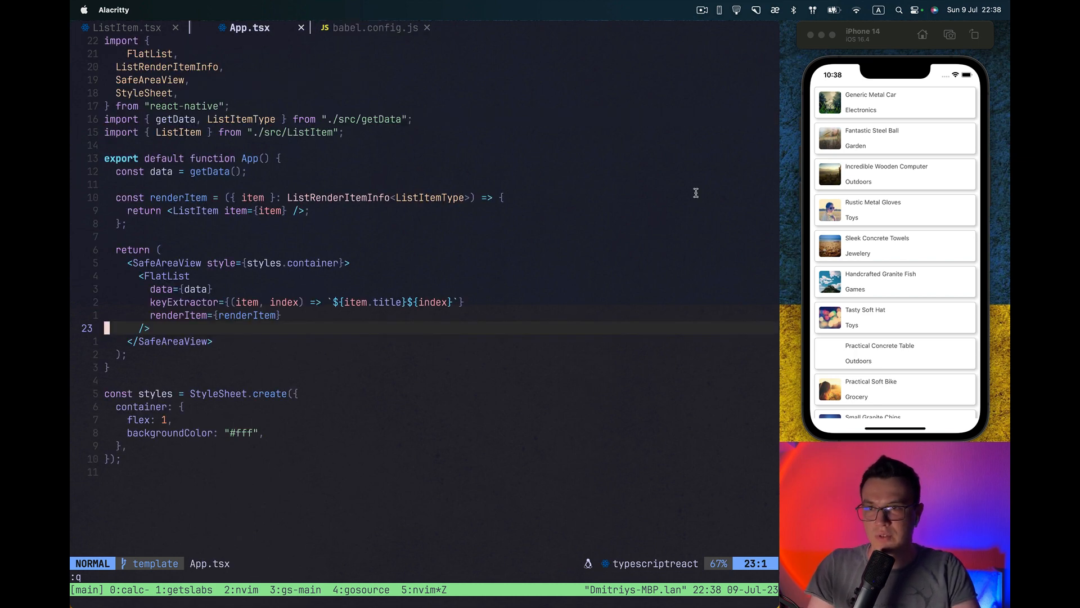
left_click(126, 27)
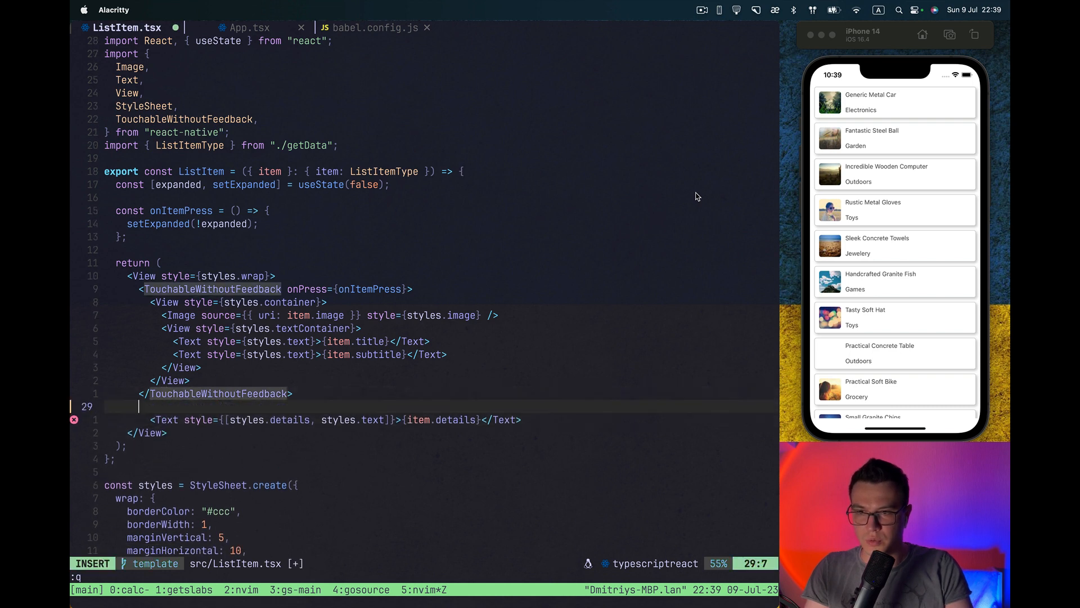
type("<Animate")
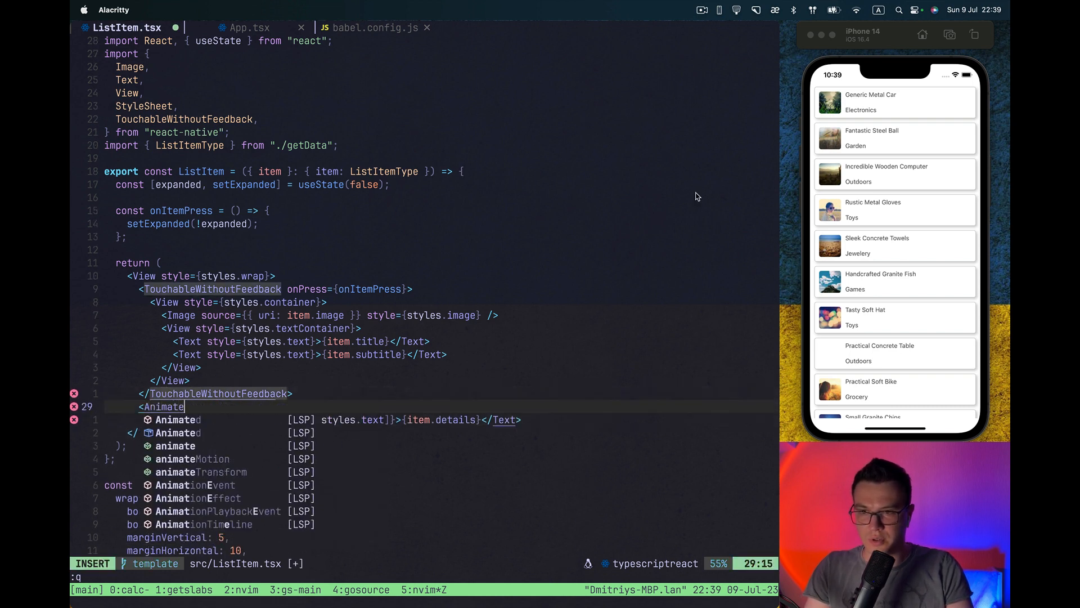
type("d.View>")
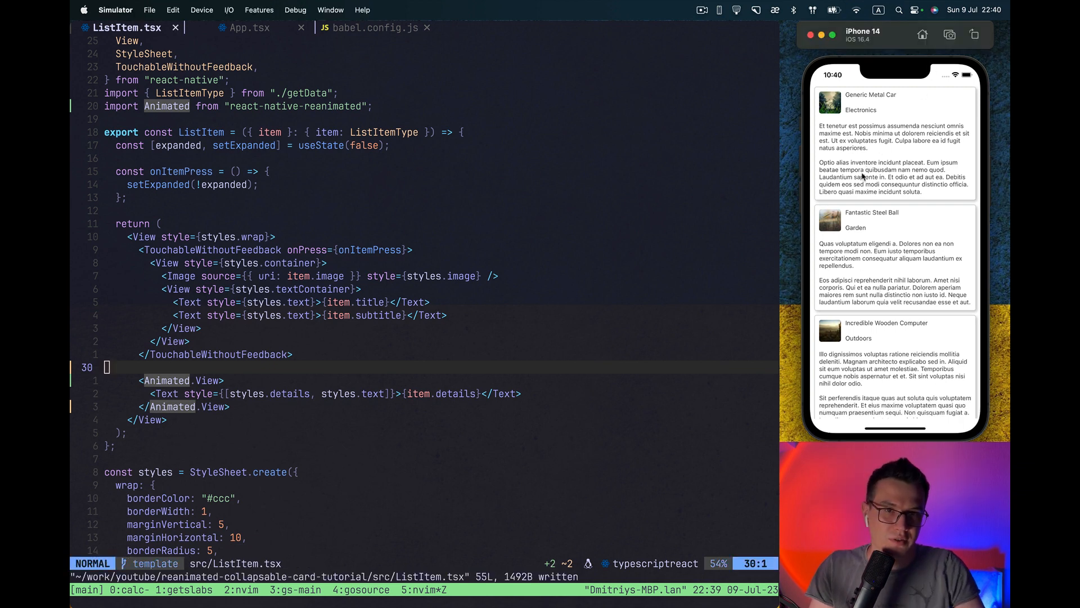
mouse_move(288, 378)
type("const")
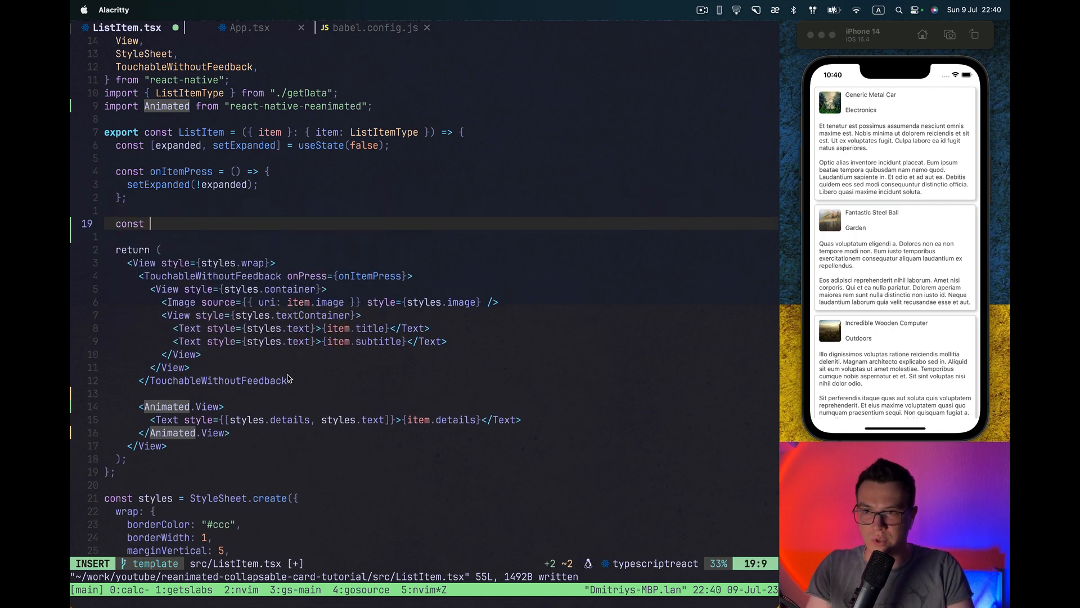
Define animatedStyle with a useAnimatedStyle hook that returns a style object.
type("animatedStyle -=")
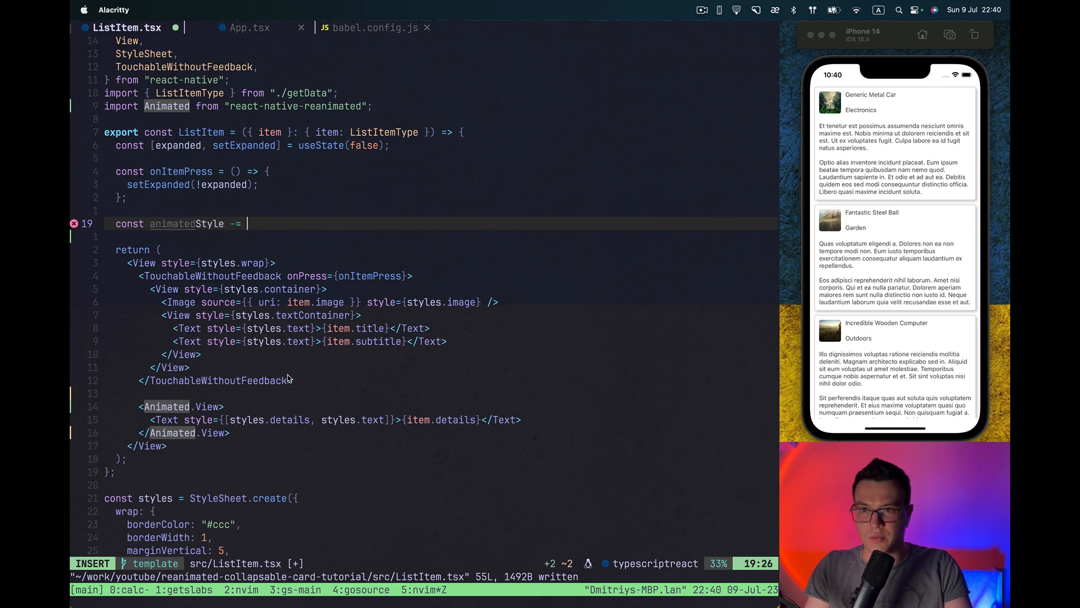
type("u")
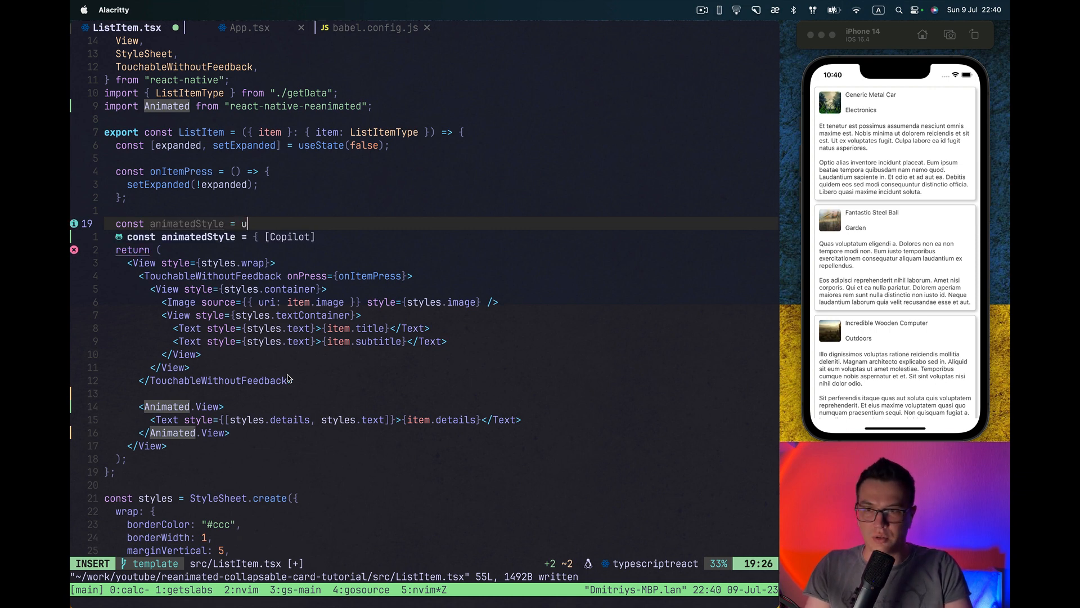
type("seAnimatedStyle")
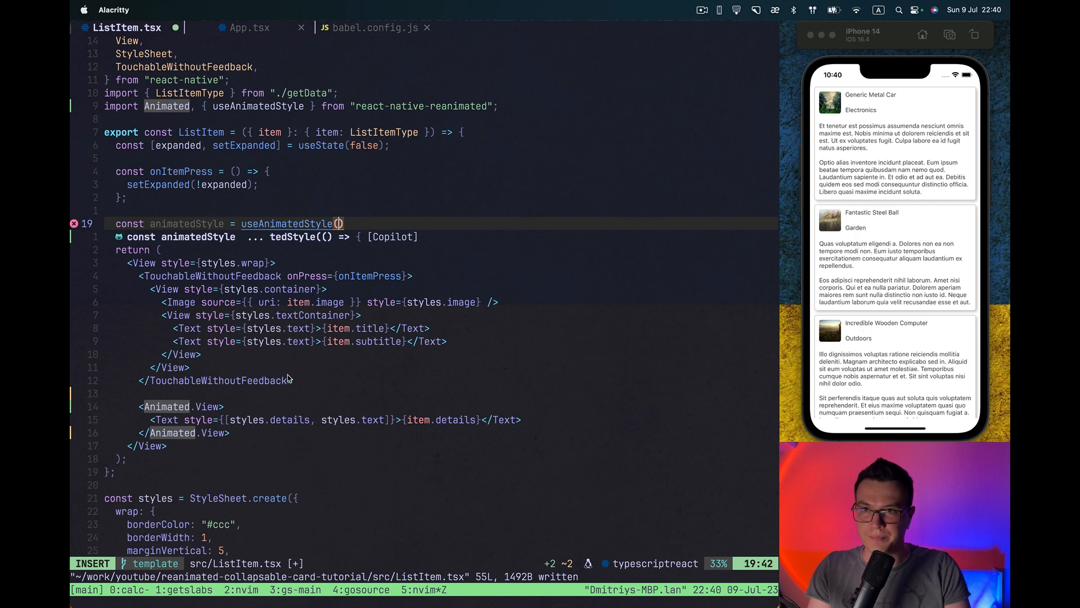
type("()")
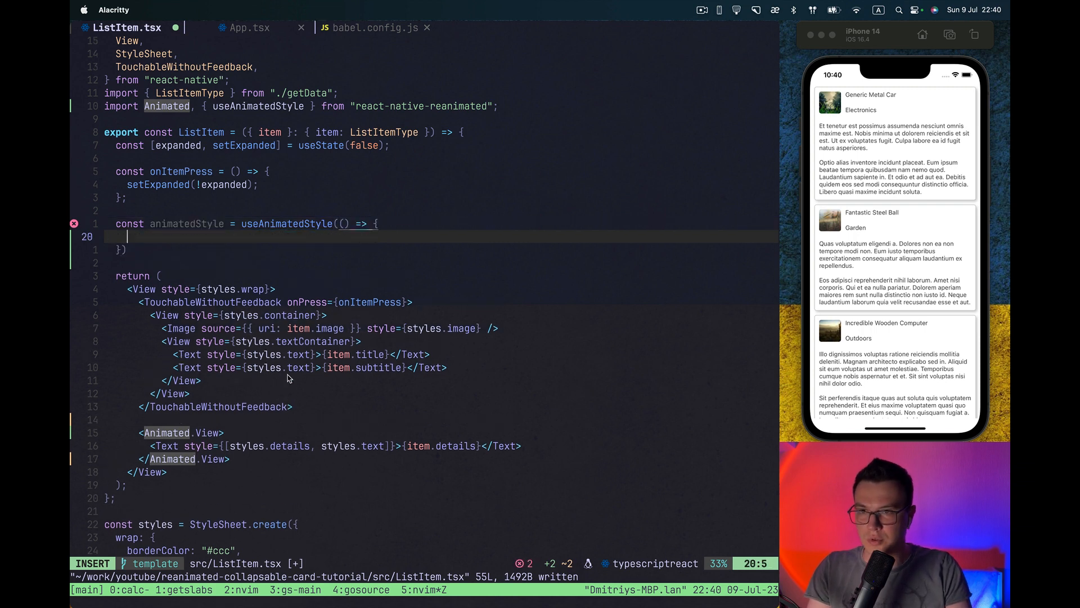
type("return {")
left_click(206, 432)
type(" style={")
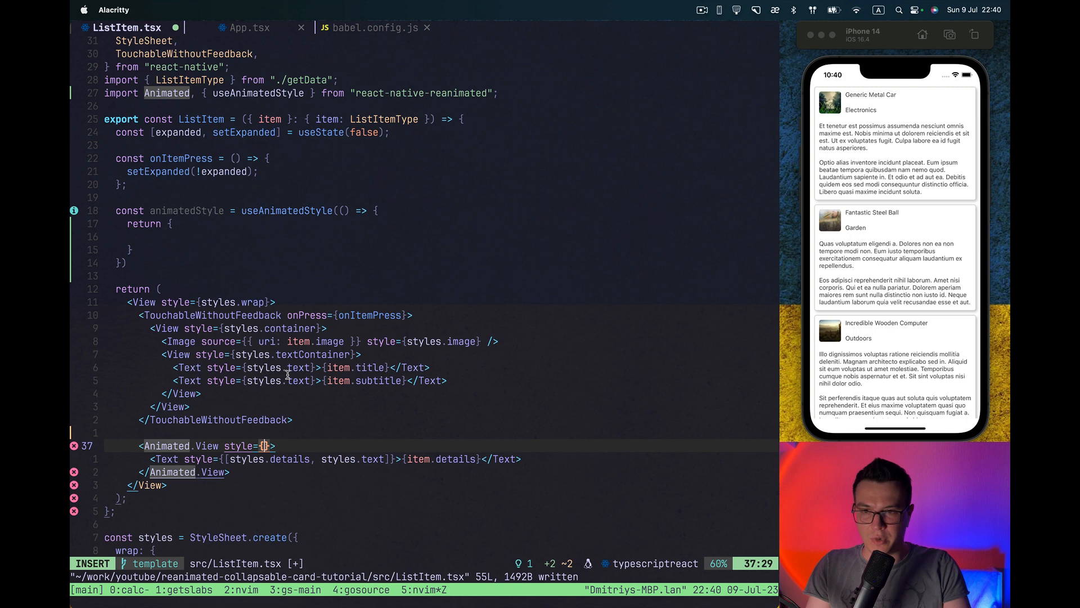
type("animatedStyle")
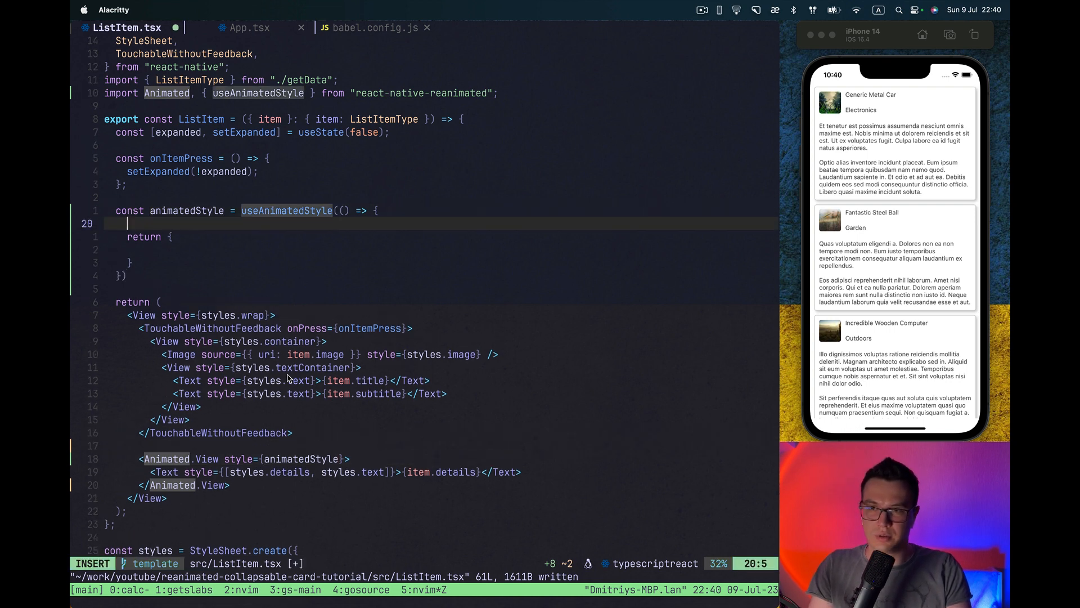
Compute animatedHeight with withTiming(100) when expanded, else 0, and return it as height.
type("const an")
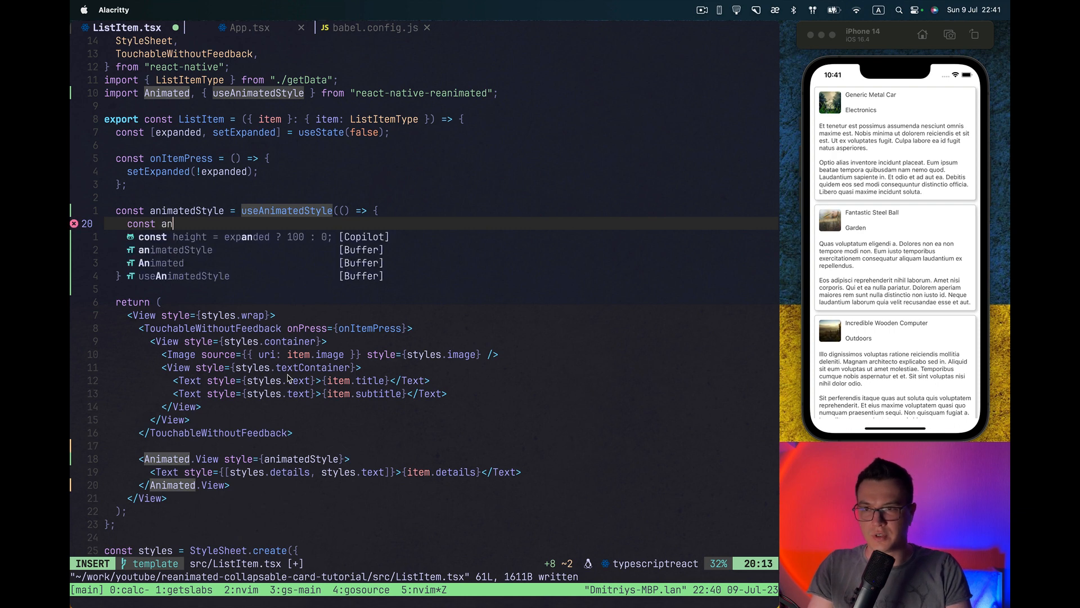
type("imatedHeight = expanded ? 100 : 0;")
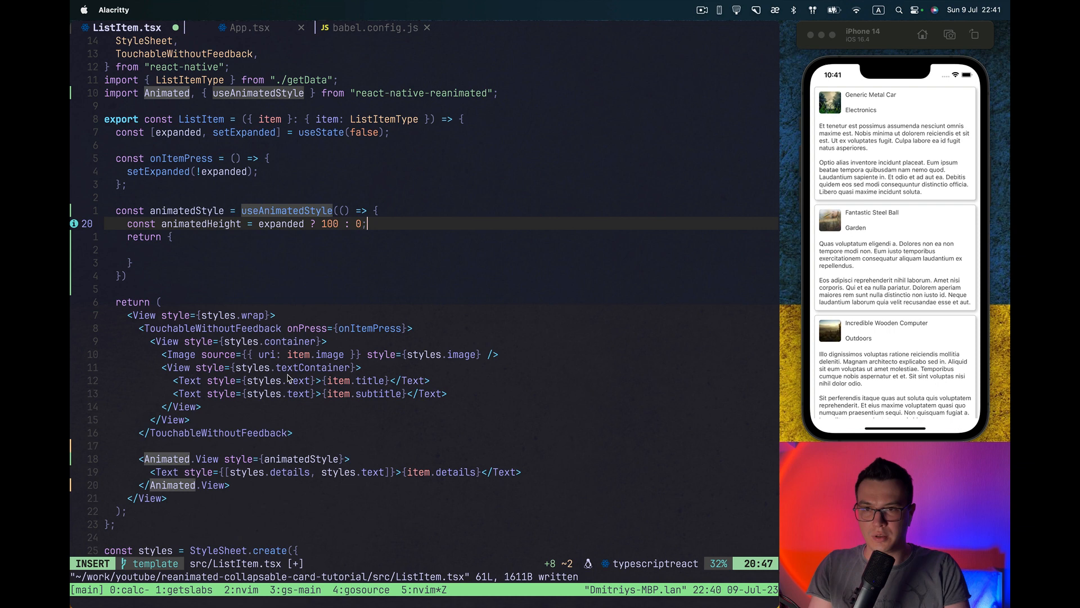
key("Escape")
type("withTiming(")
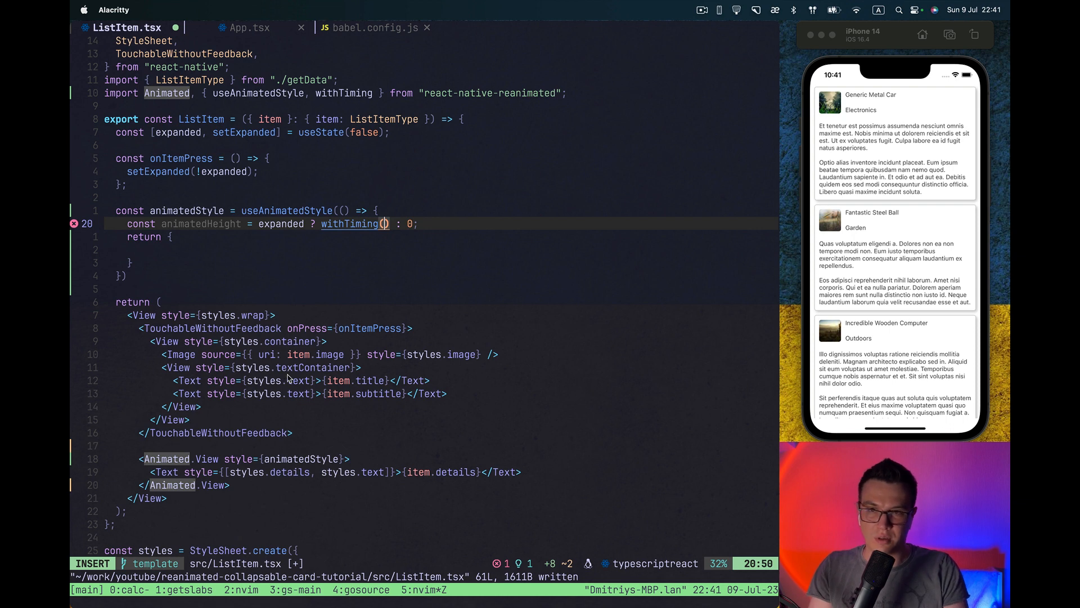
type("100")
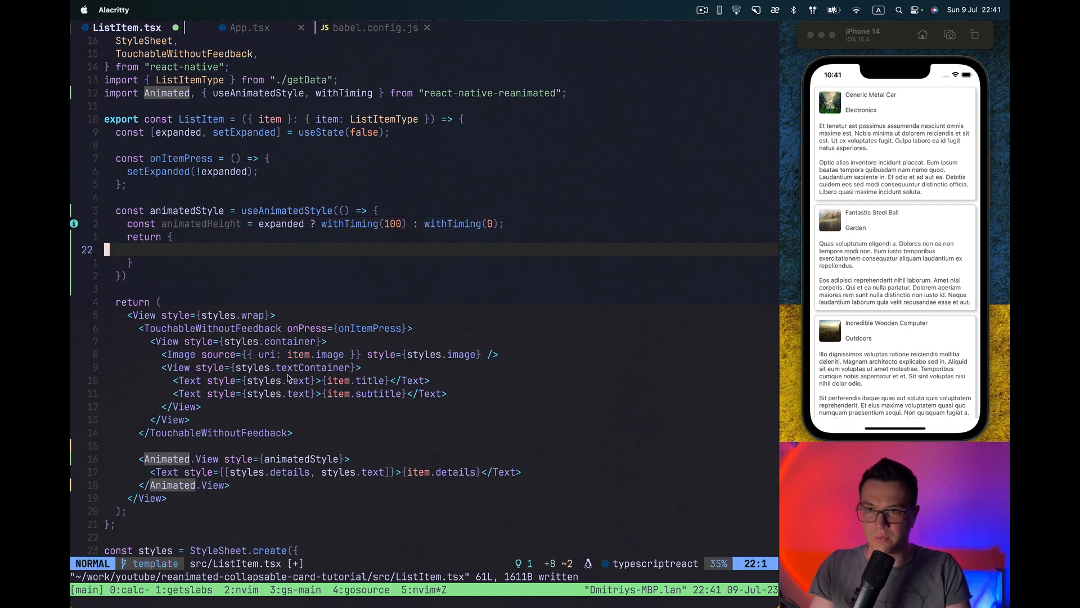
type("height")
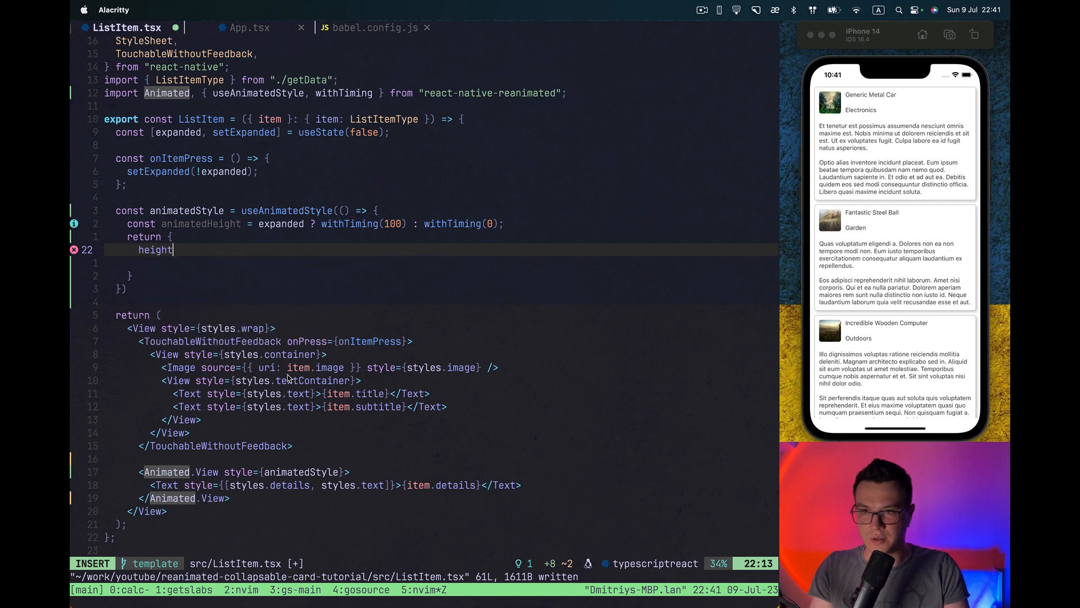
type(": animatedHeight,")
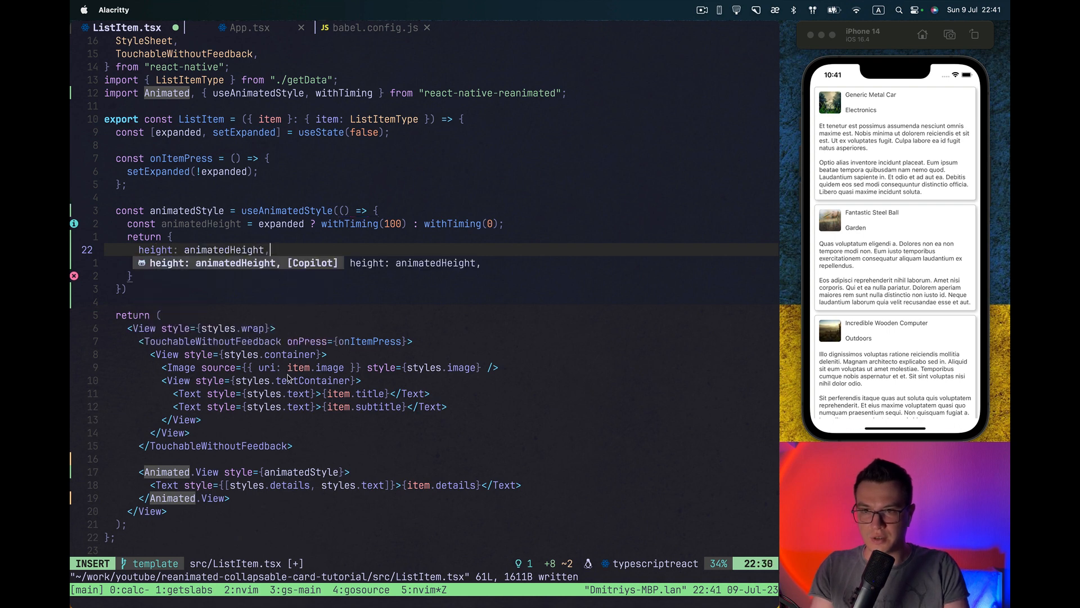
Save ListItem.tsx, then toggle the Fantastic Steel Ball card open, closed and open.
key("Escape")
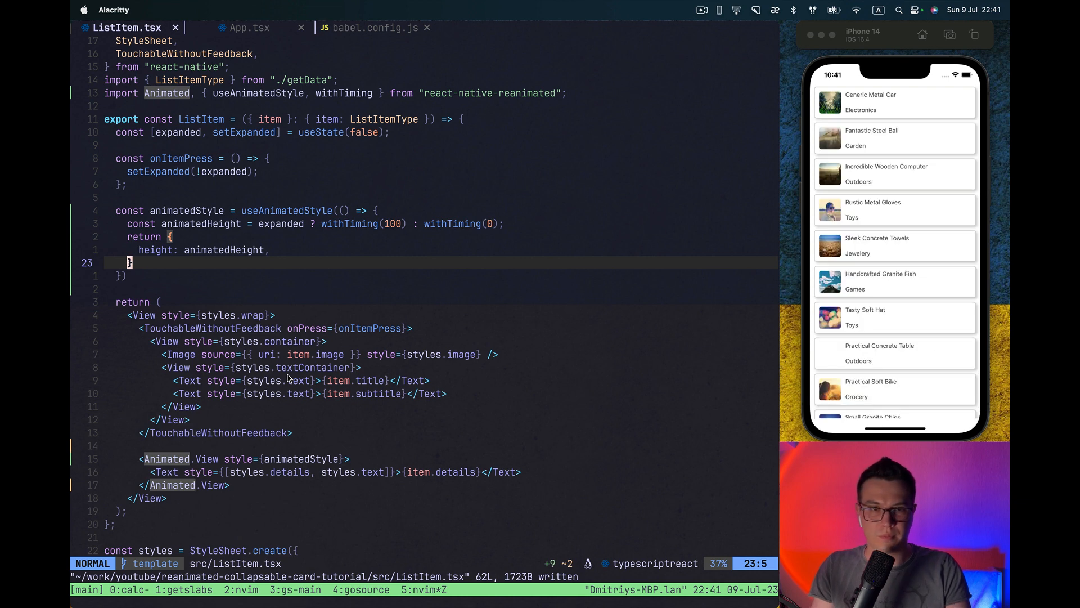
left_click(893, 174)
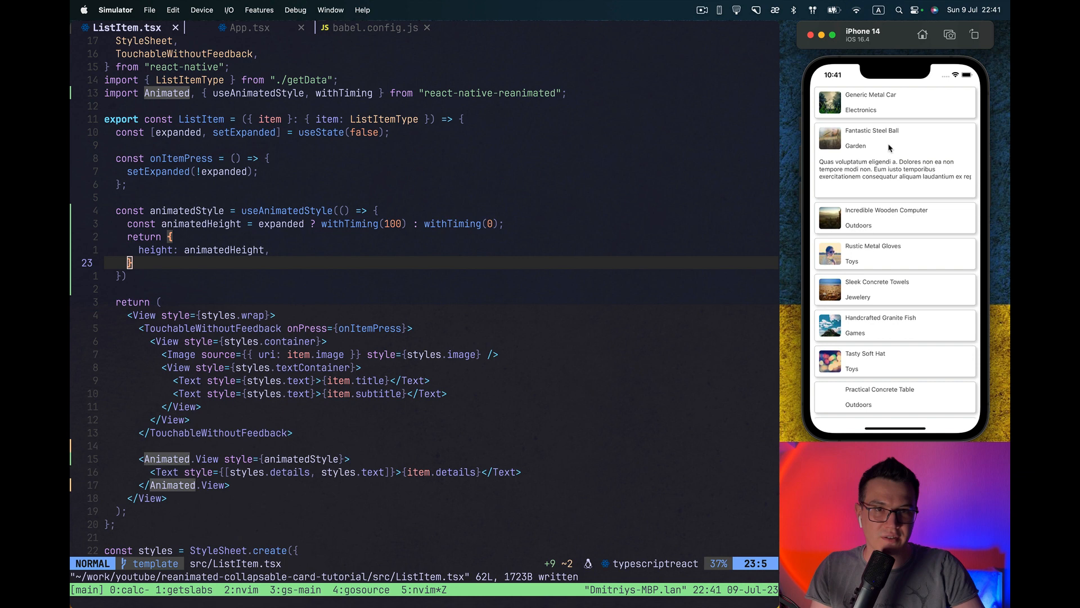
left_click(886, 175)
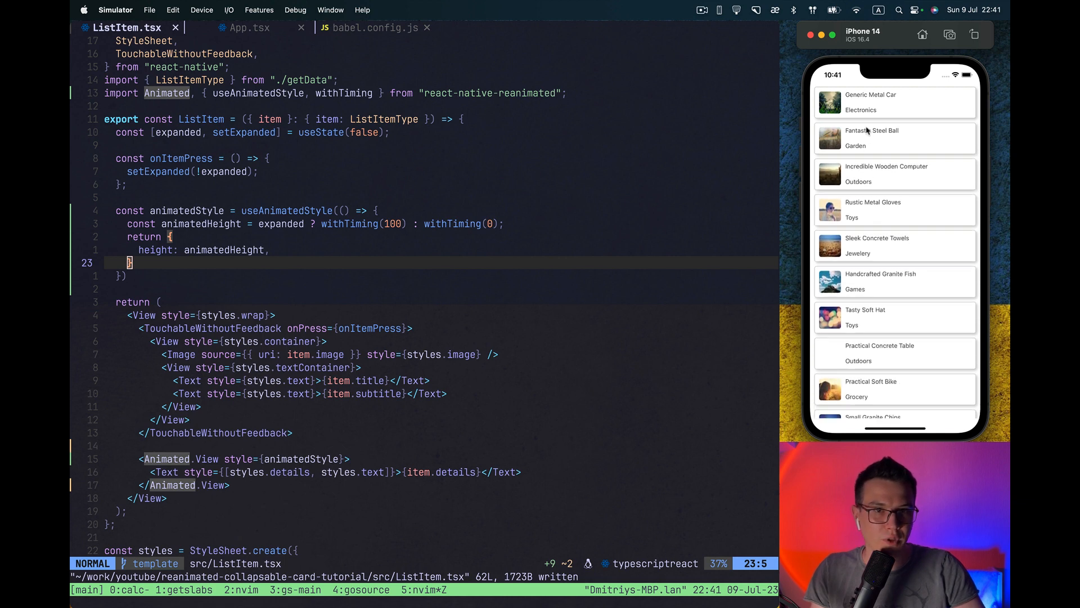
left_click(894, 138)
type("<View onLayout")
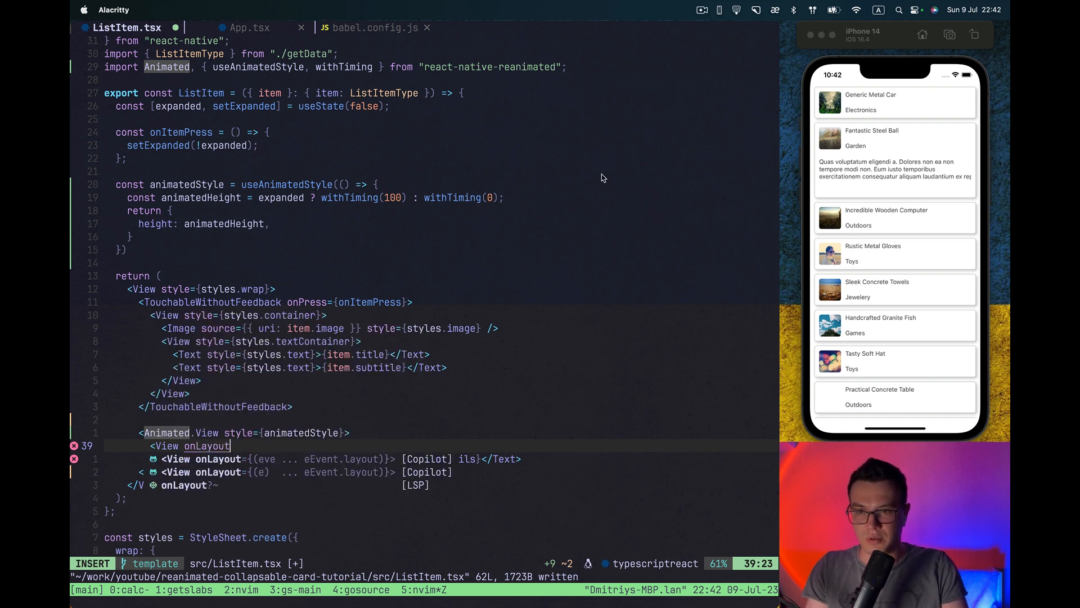
Wrap the details text in <View onLayout={}> and check onLayout's LayoutChangeEvent type.
type("l}")
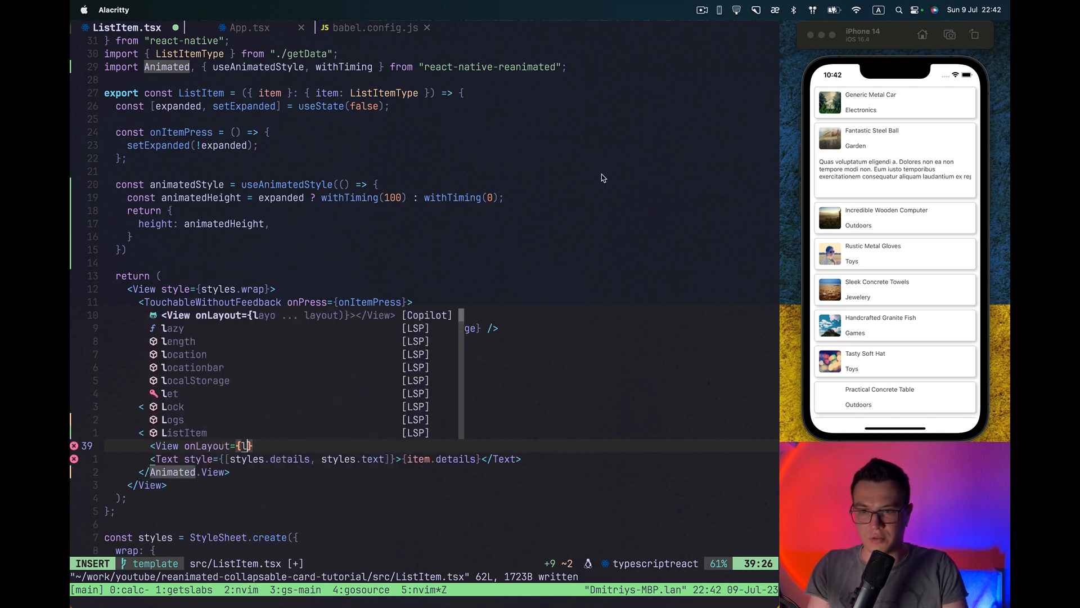
key("Escape")
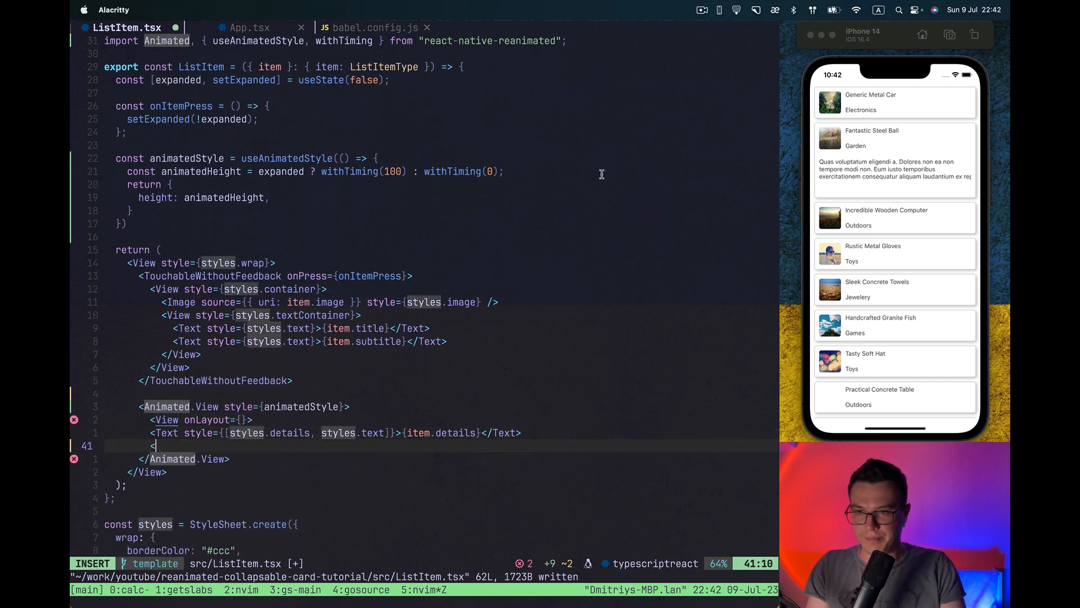
type("</View")
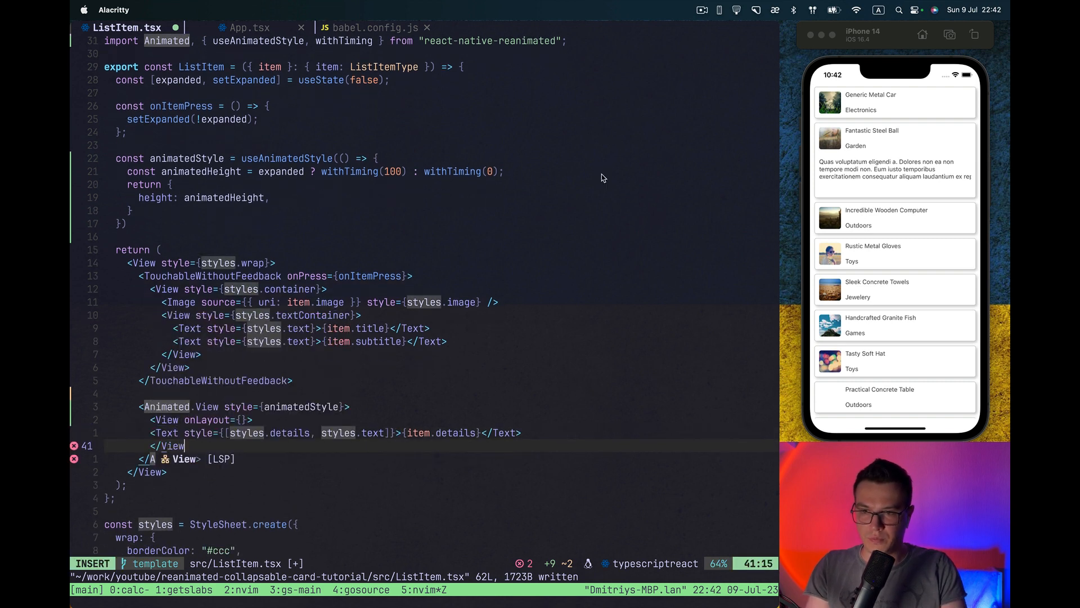
key("Escape")
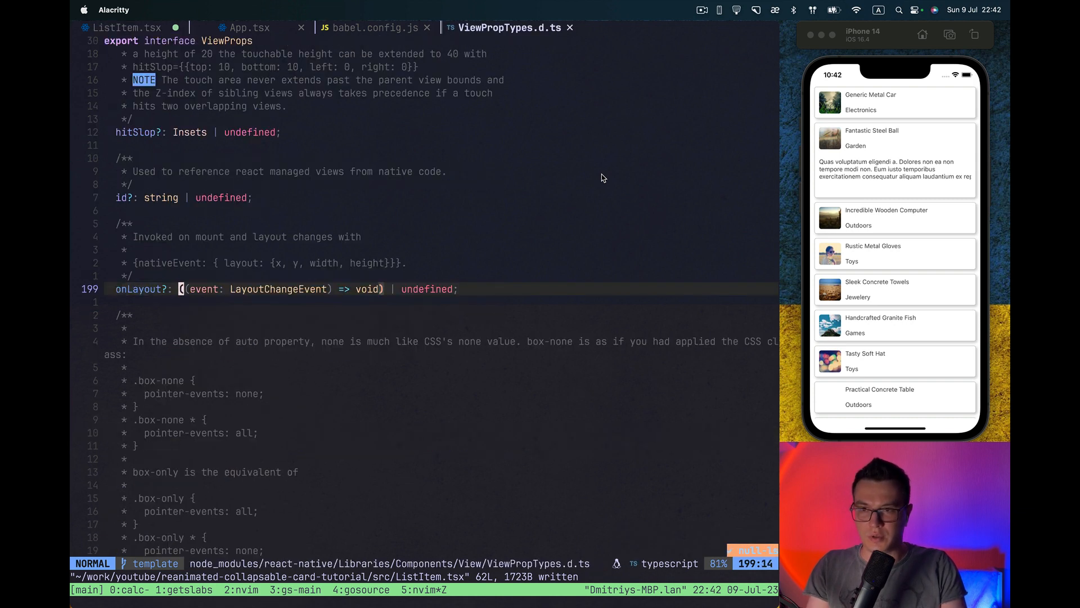
key("v")
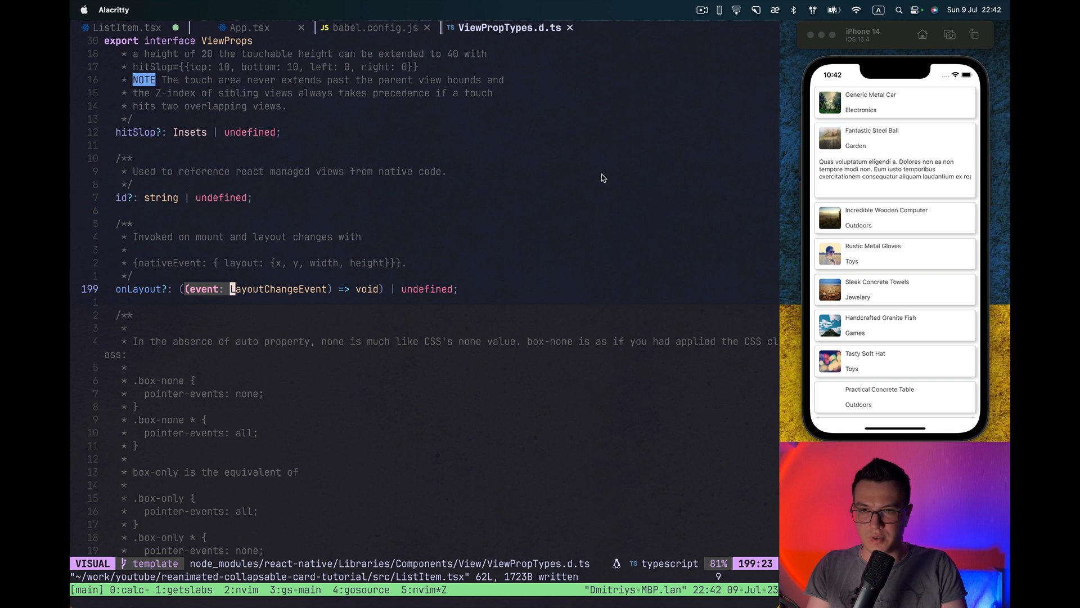
key("Escape")
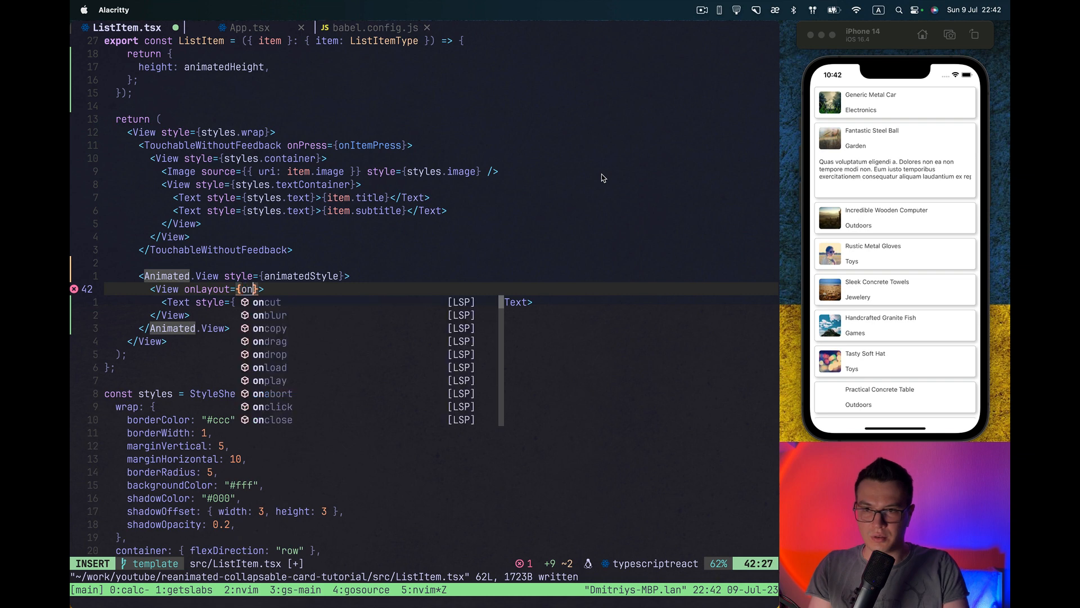
Pass onLayout to the View and declare const onLayout = (event: LayoutChangeEvent).
key("Escape")
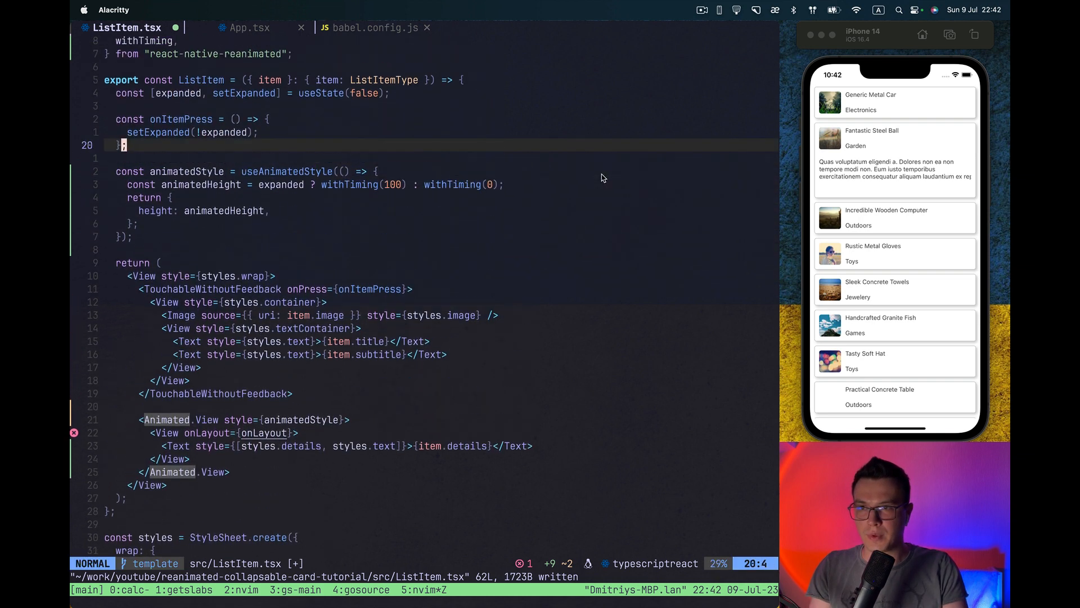
type("const")
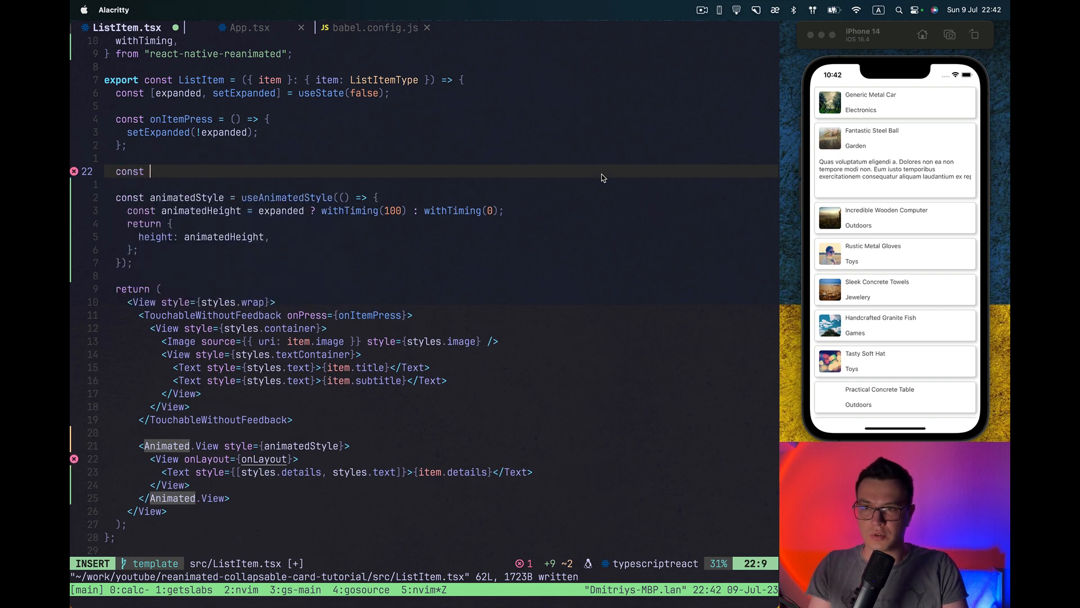
type("onLayout =")
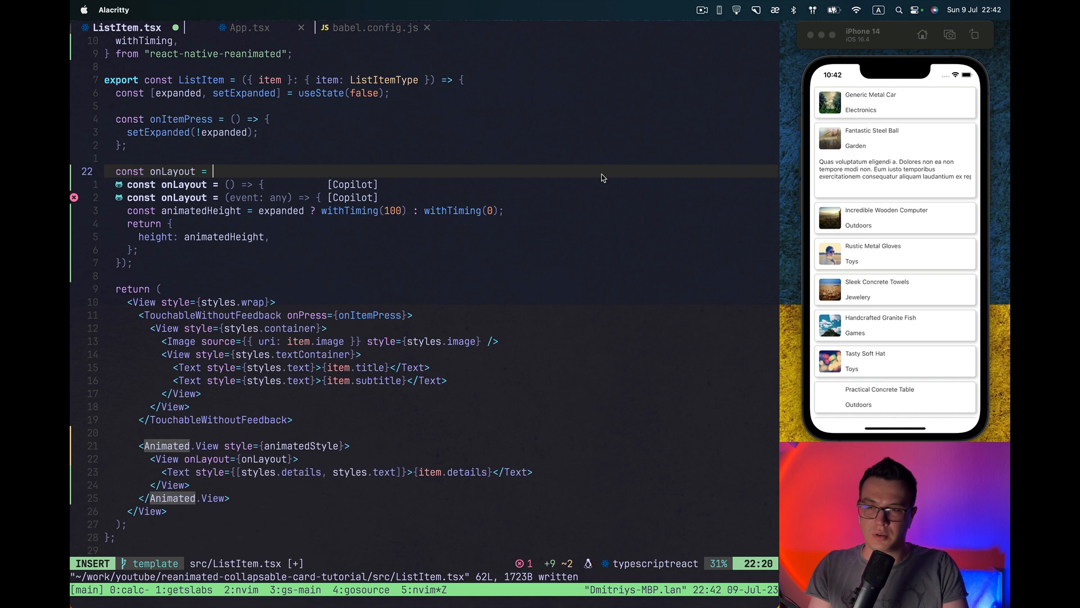
type("(event: LayoutChangeEvent) => {")
type("co")
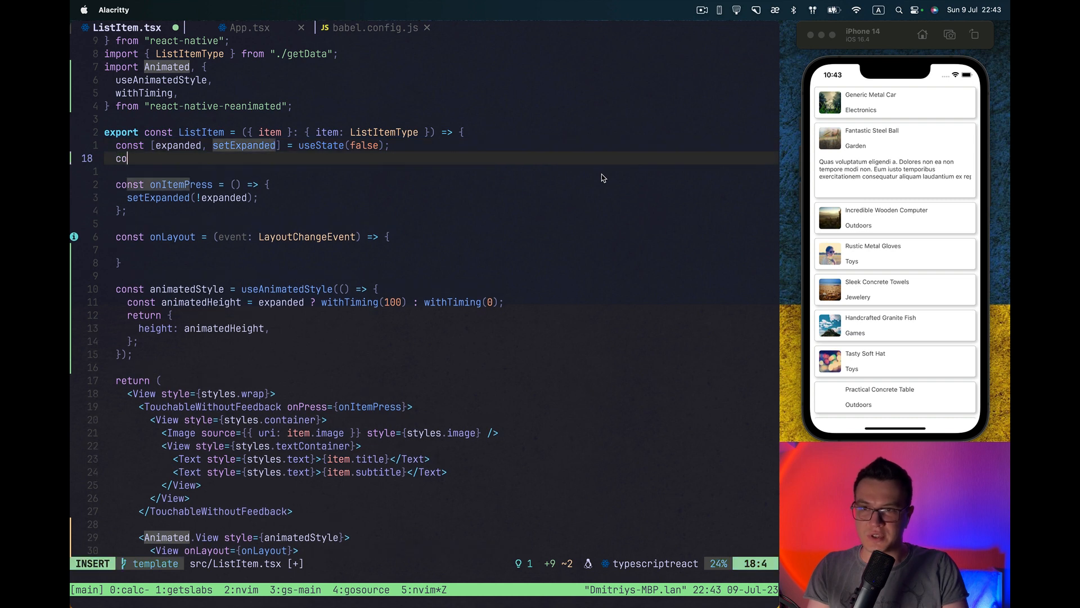
Add a height useState and call setHeight in onLayout when layoutHeight is positive and changed.
type("[he")
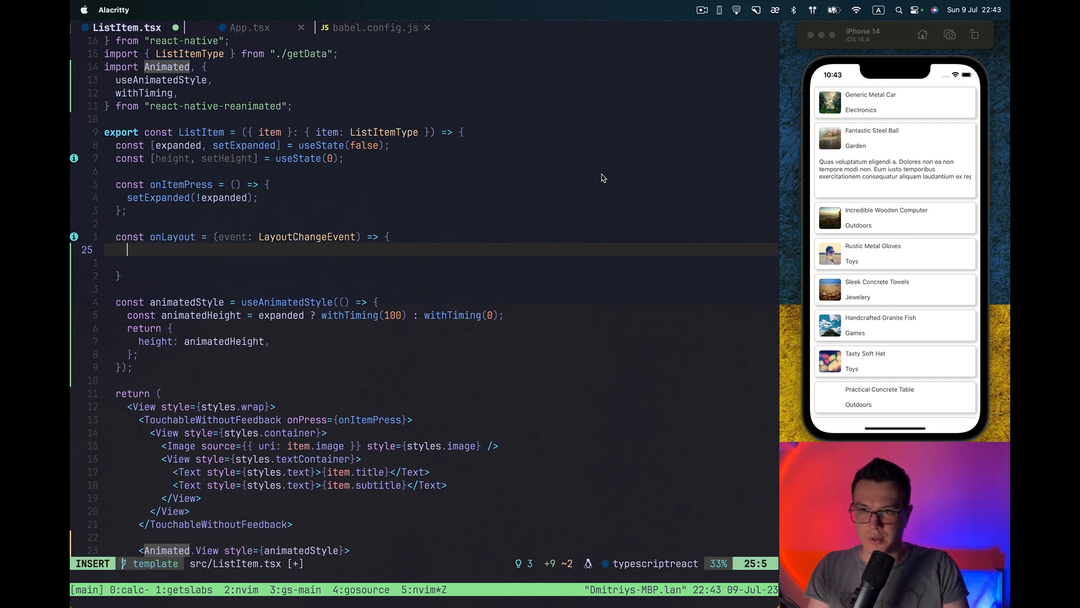
type("c")
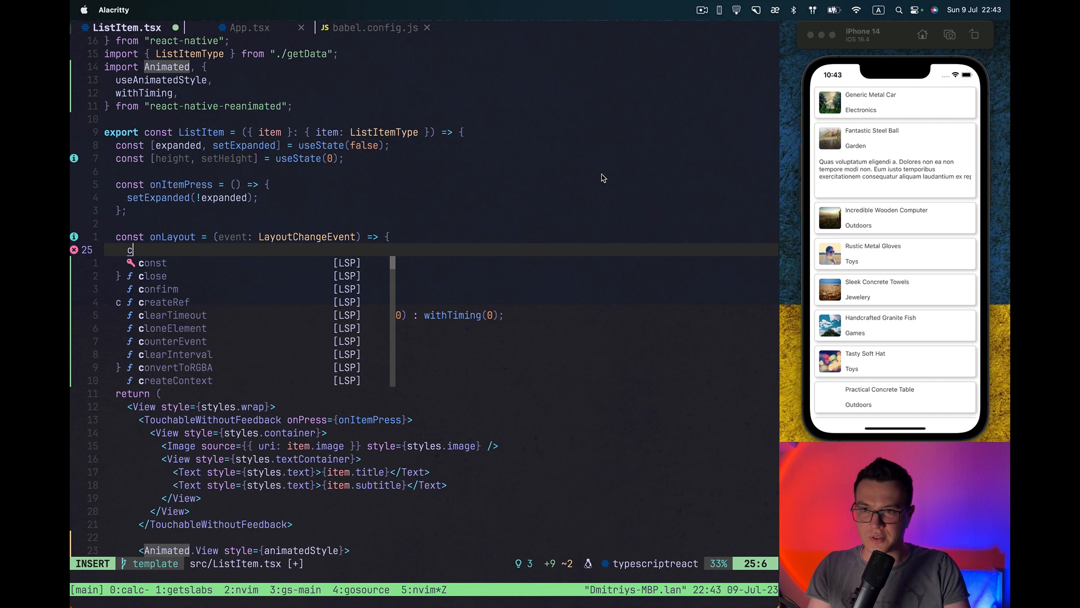
type("onst")
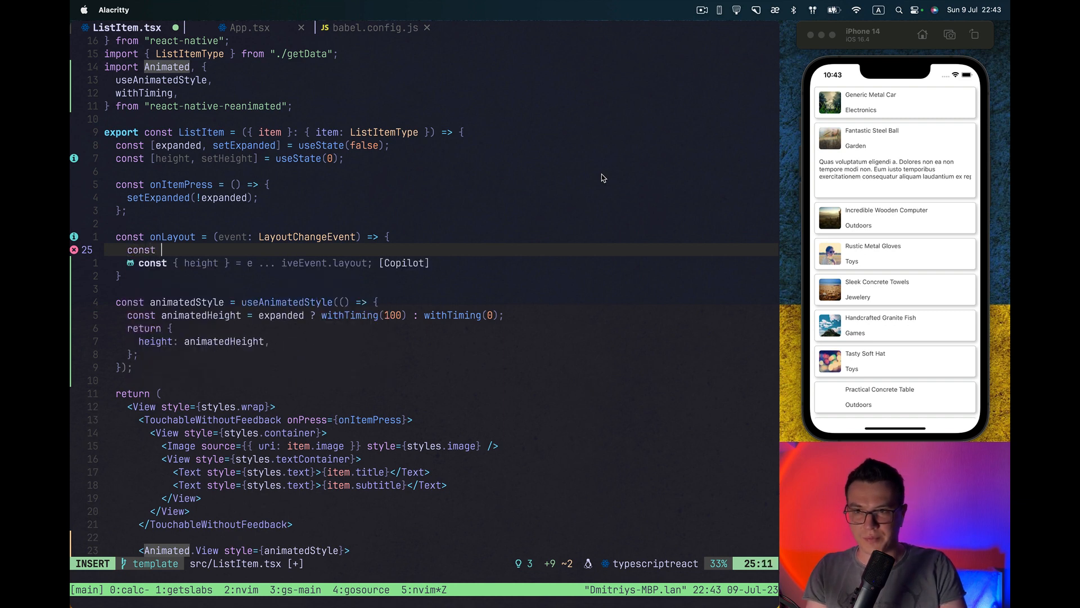
type("layoutHeight = event.nativeEvent.layout.height;")
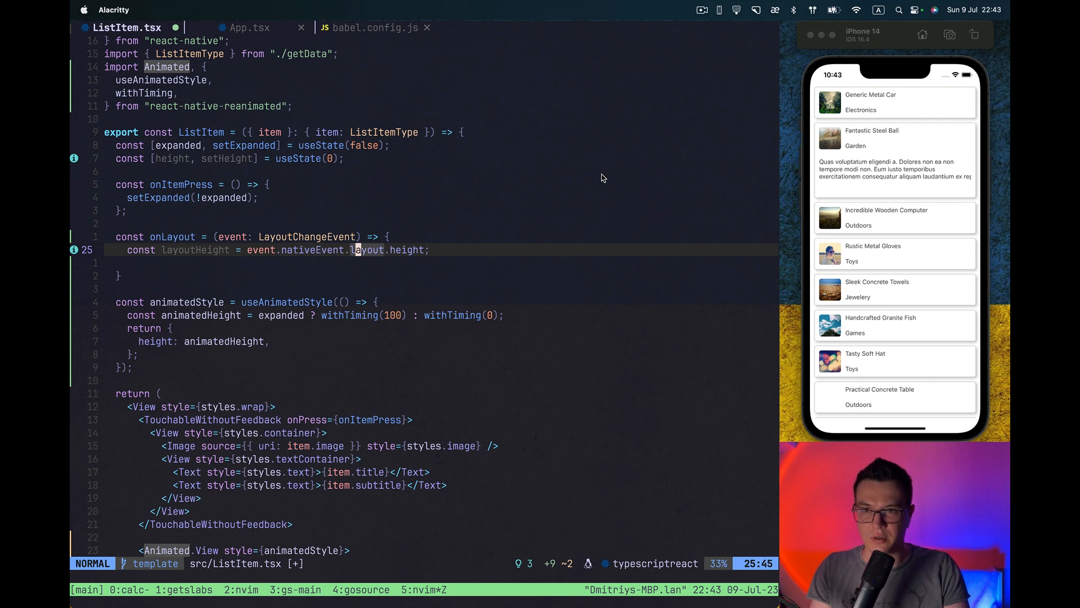
type("if")
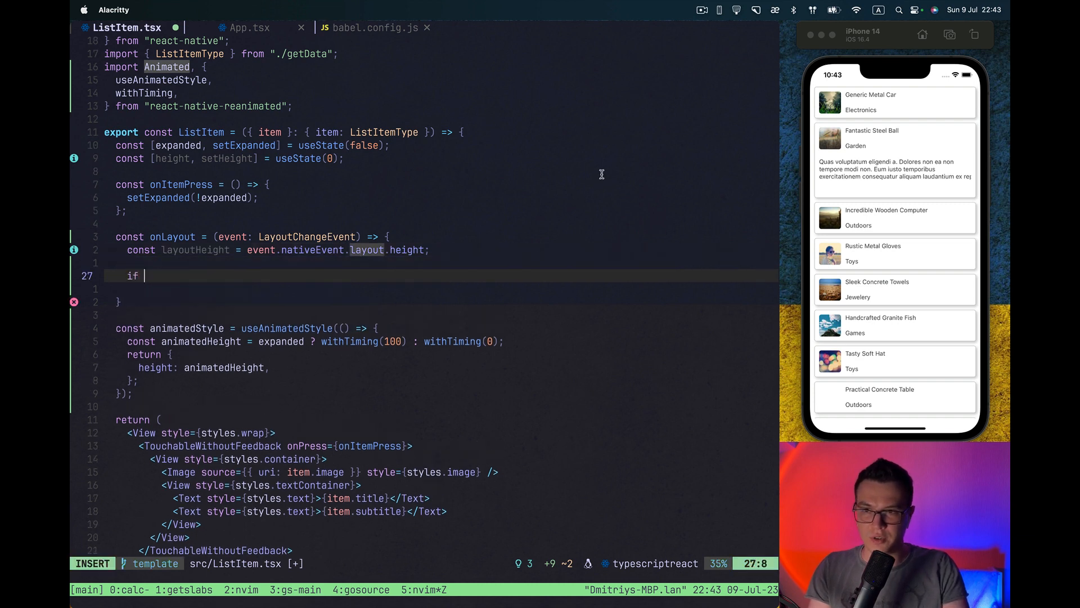
type("(layoutHeight > 0 &&")
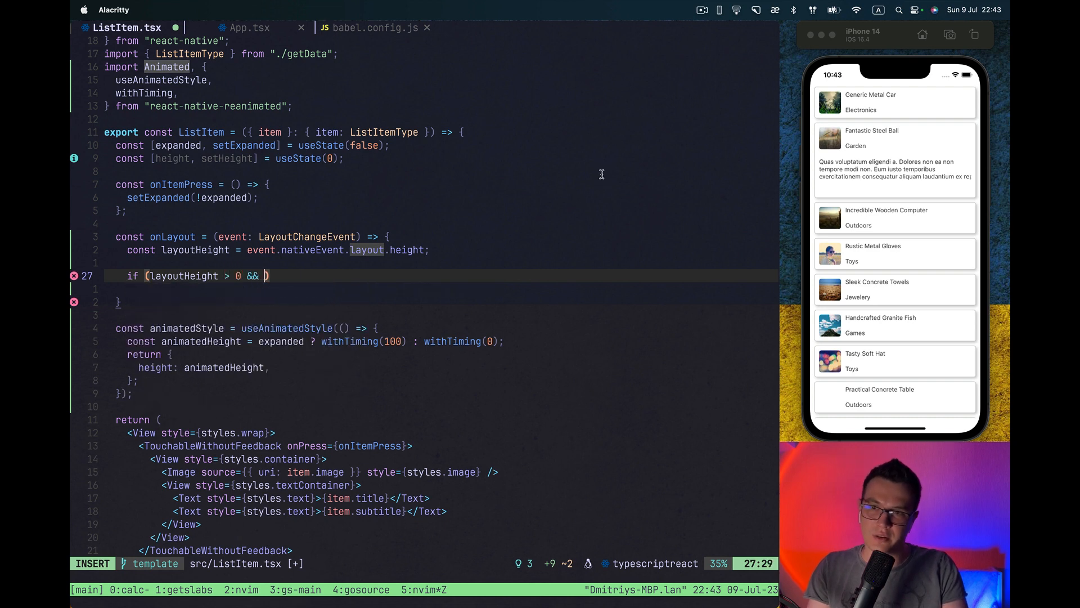
type("layoutHeight !== height")
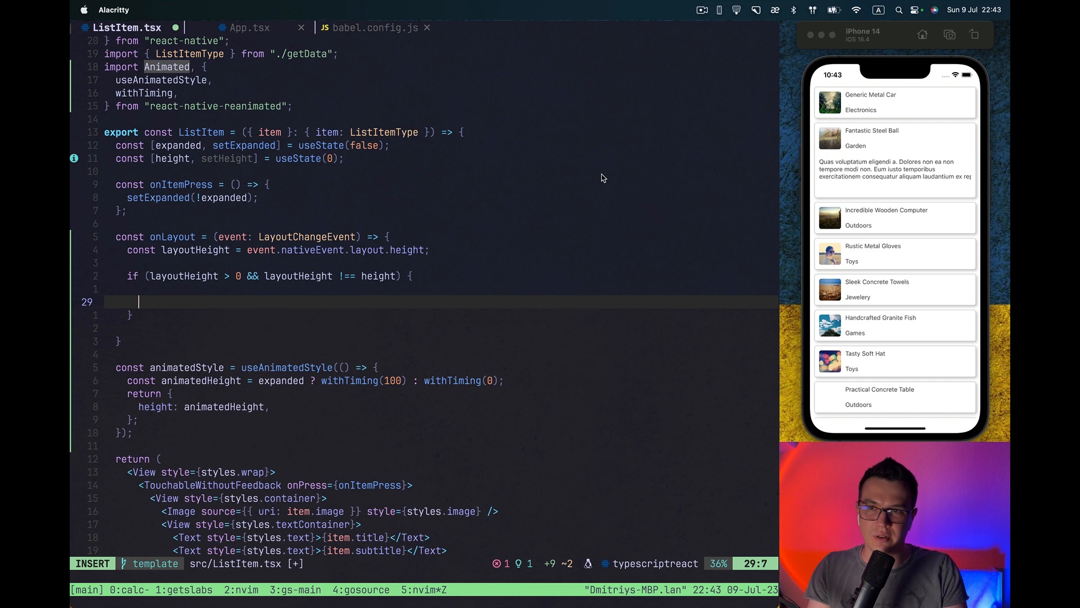
type("set")
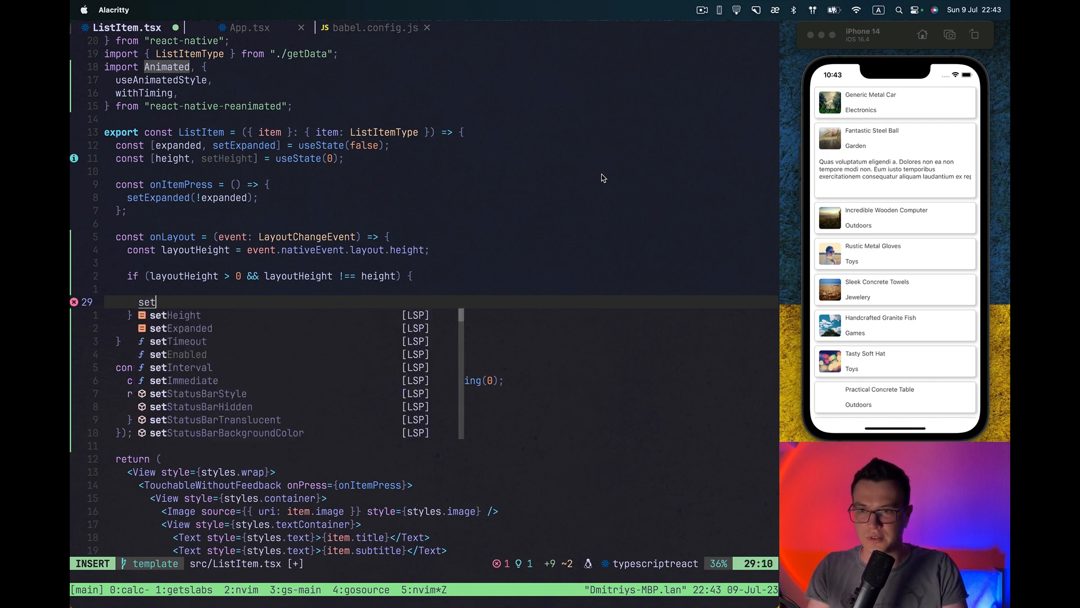
type("Height(La")
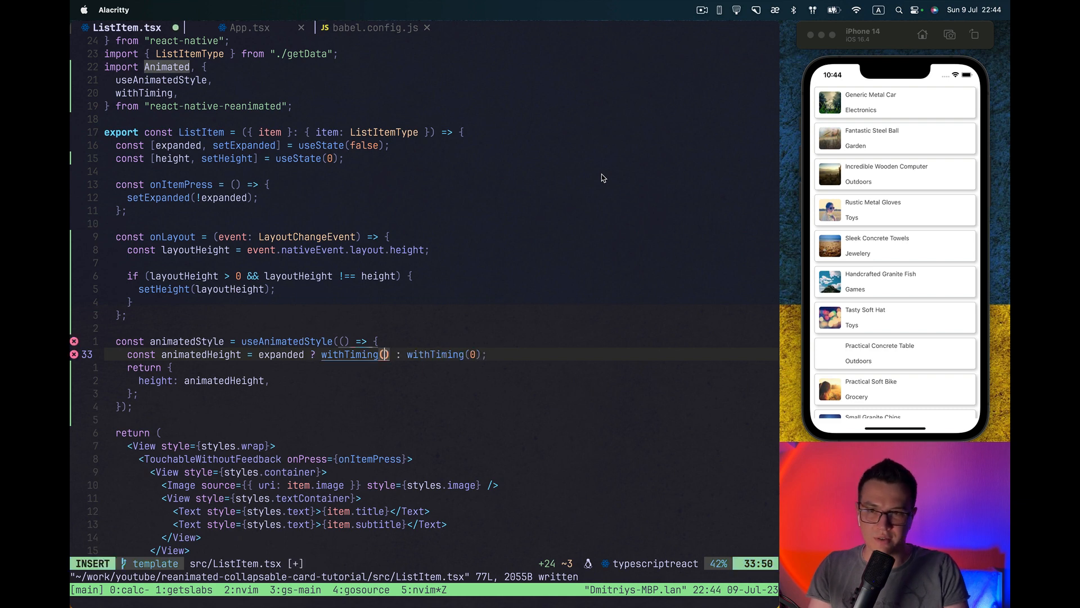
Change withTiming(100) to withTiming(height) in animatedStyle and save.
type("height")
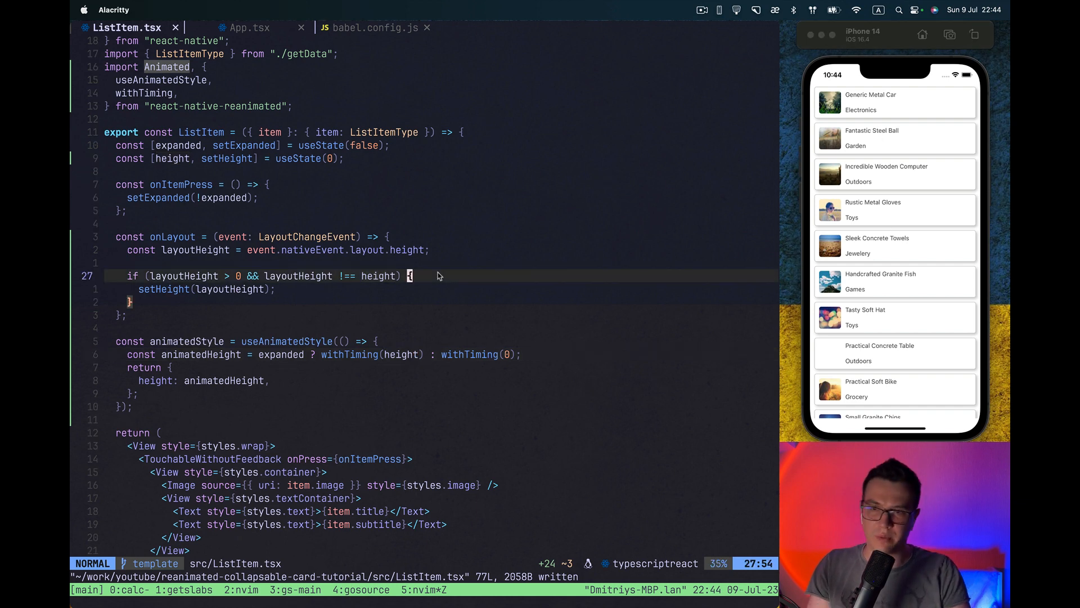
scroll("down", 3)
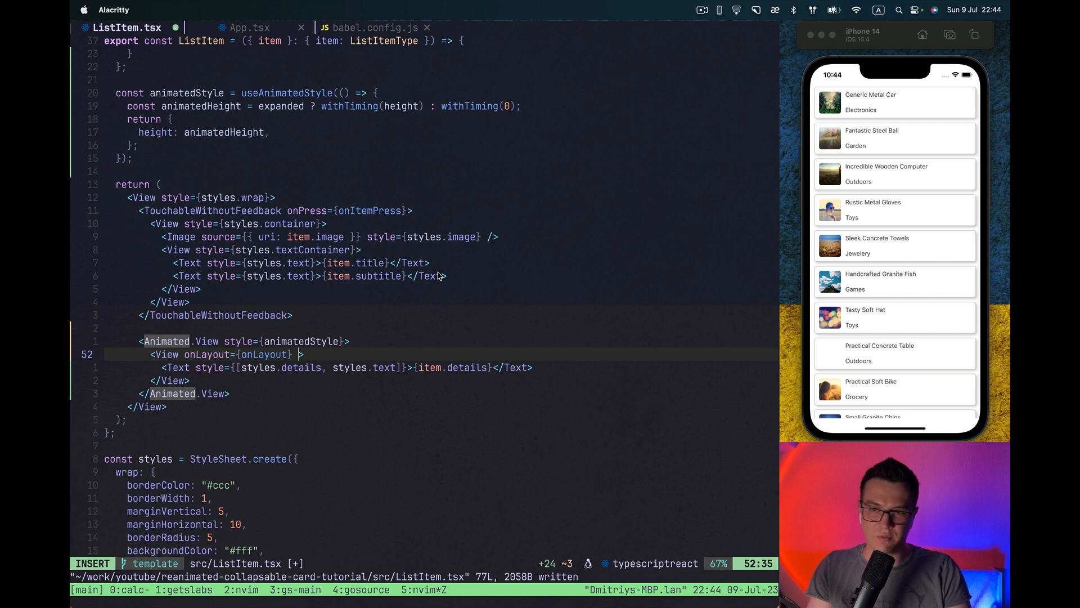
Absolutely position the measuring View and give the Animated.View overflow: 'hidden', then save.
type("style={")
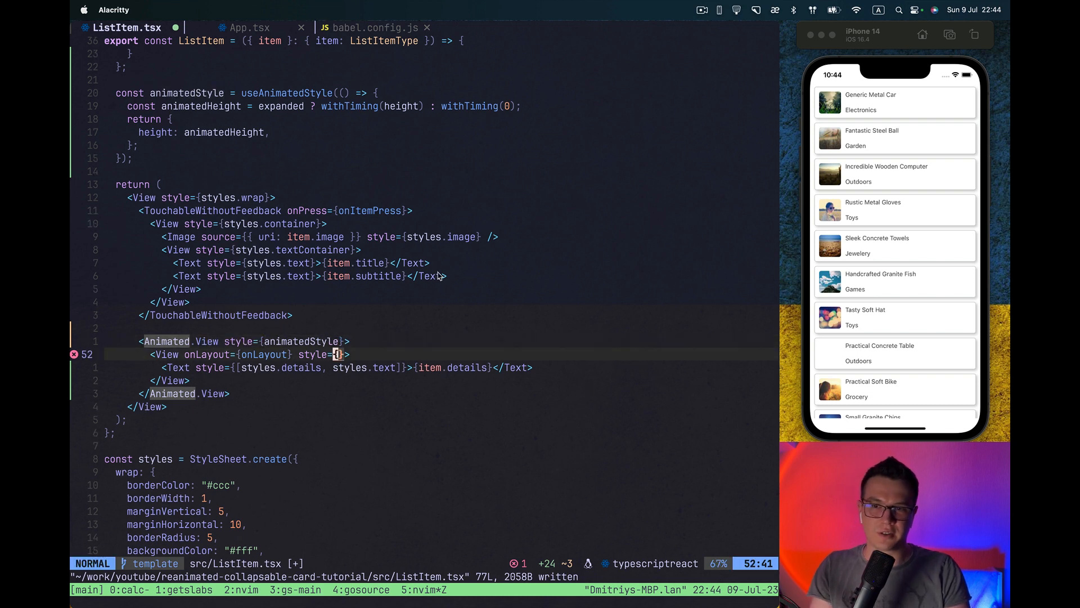
key("V")
type("{")
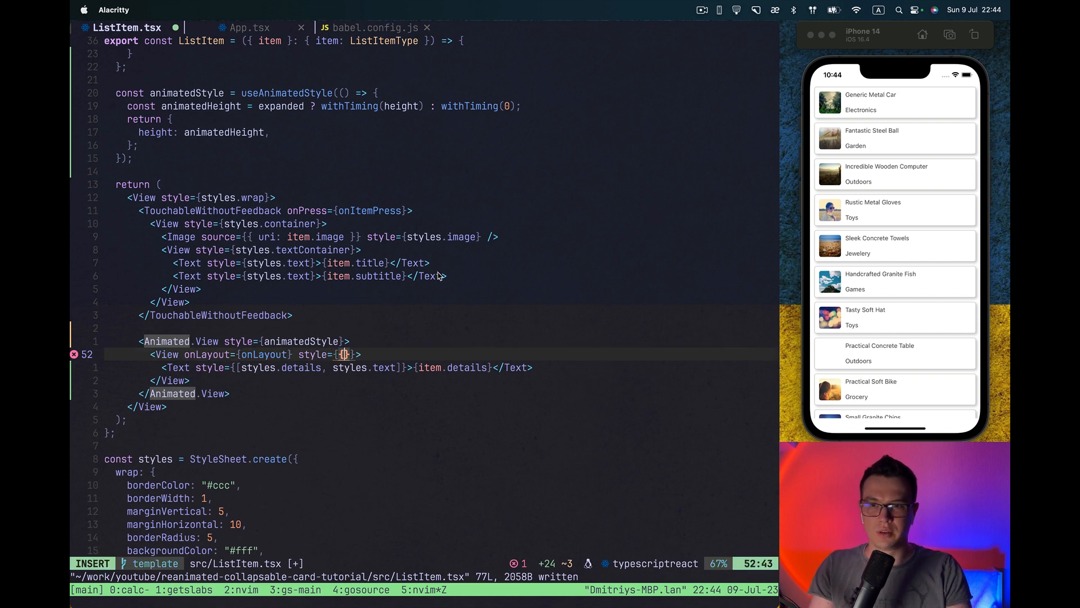
type("position: \"absolute")
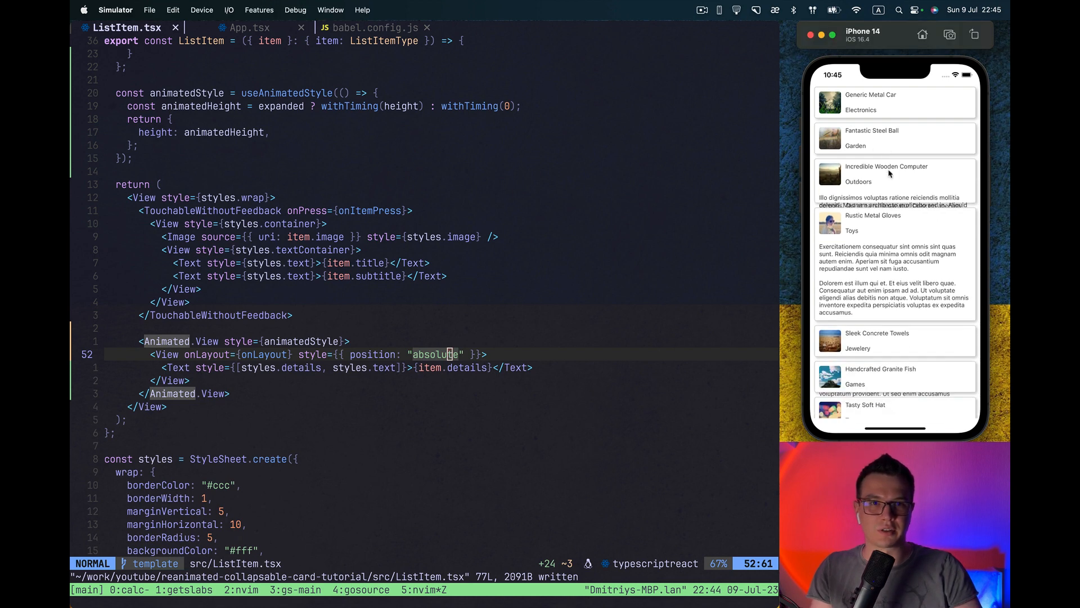
left_click(895, 138)
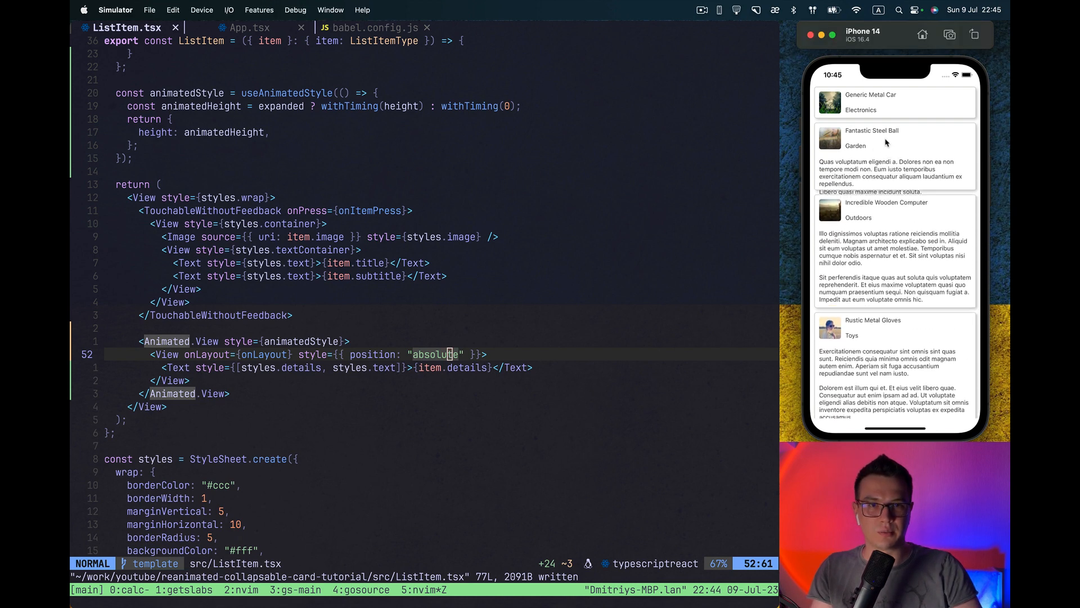
scroll("down", 3)
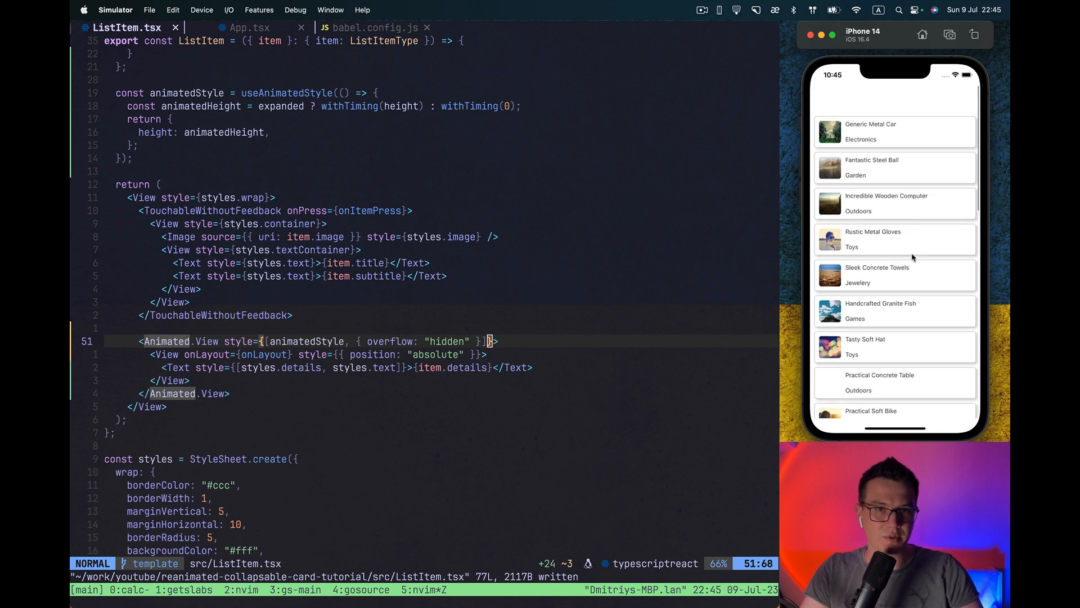
Delete the Animated.View block and open a blank line above ListItem.
left_click(872, 168)
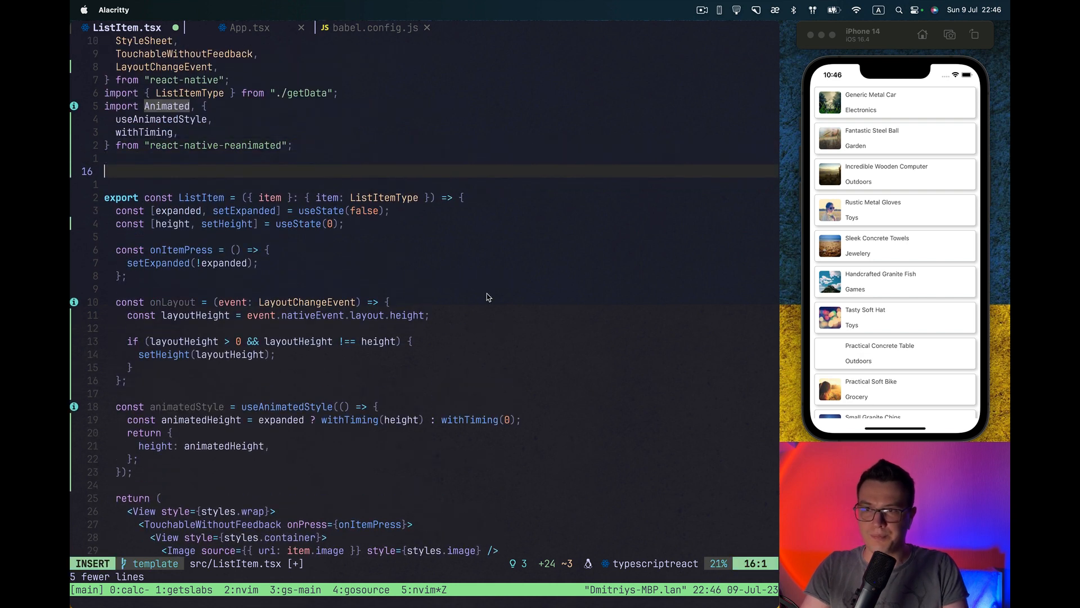
Type an exported CollapsableContainer arrow component with a return statement.
type("export")
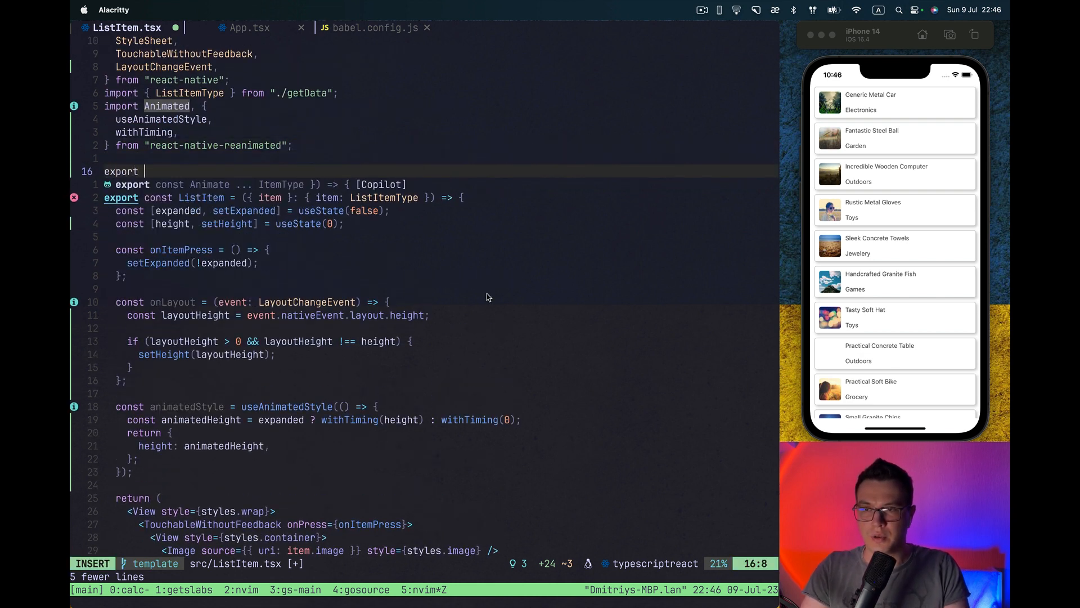
type("const C")
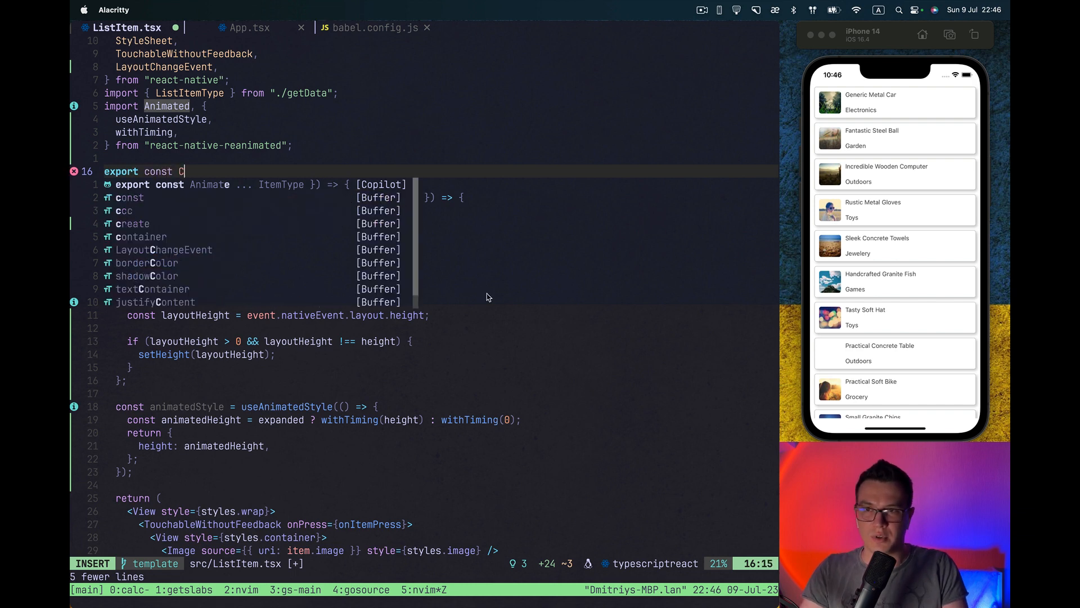
type("ollap")
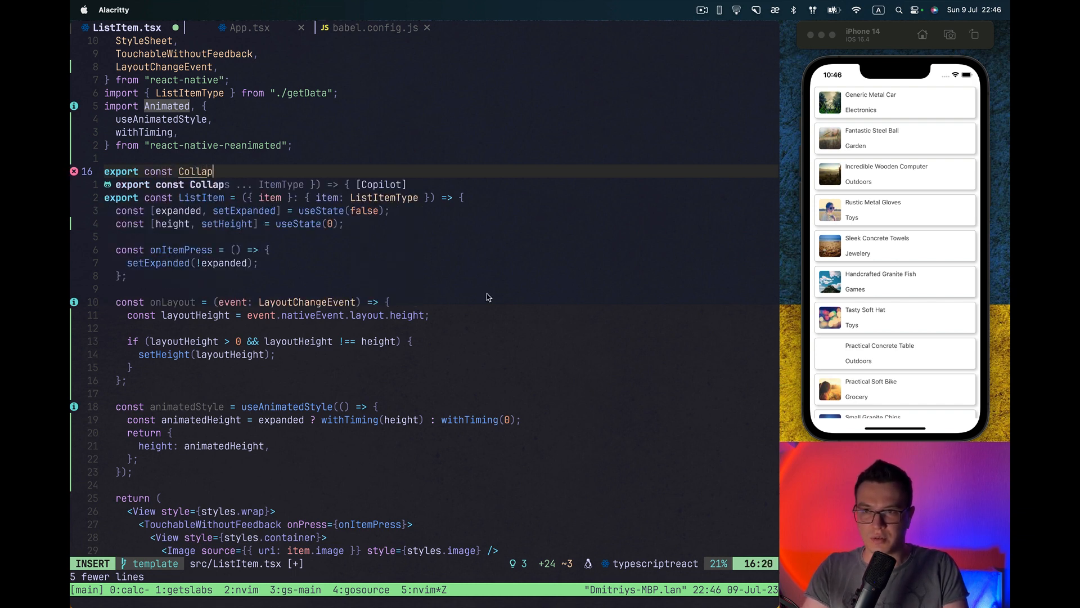
type("sable")
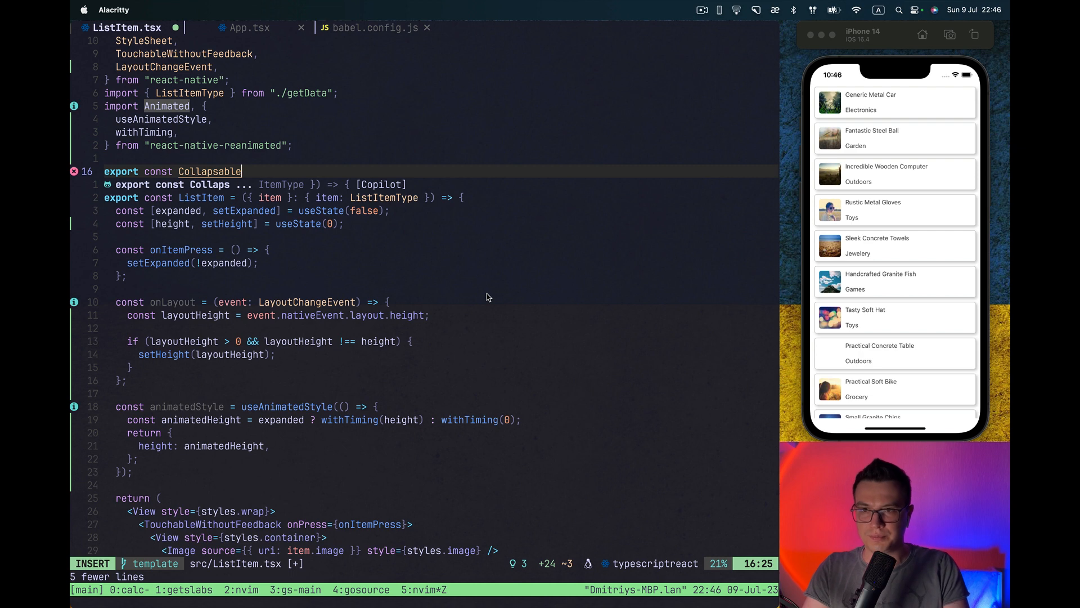
type("Container")
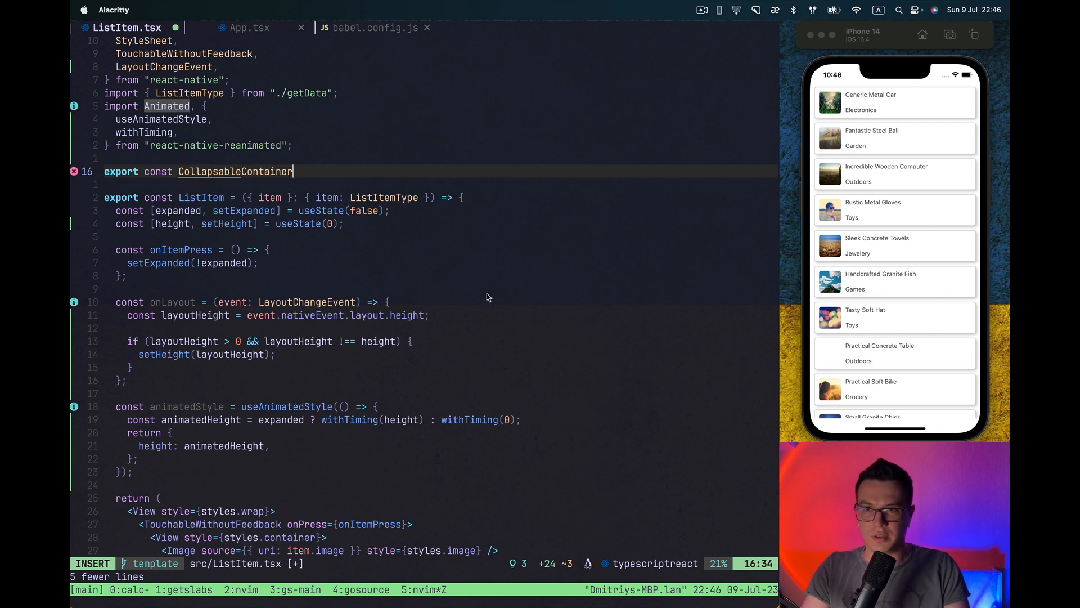
type("= () => {}")
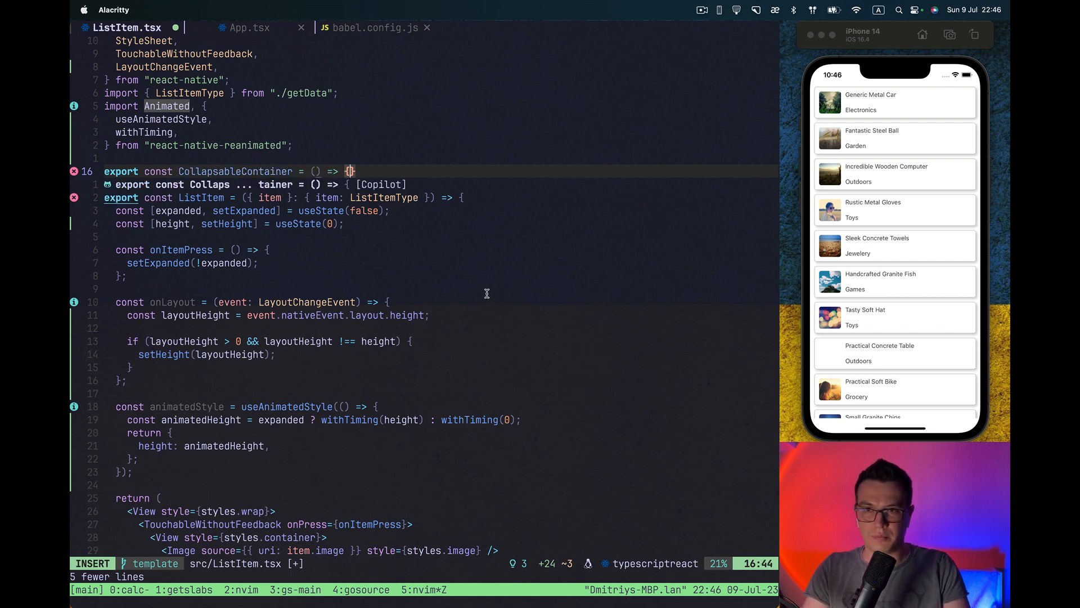
type("returnr")
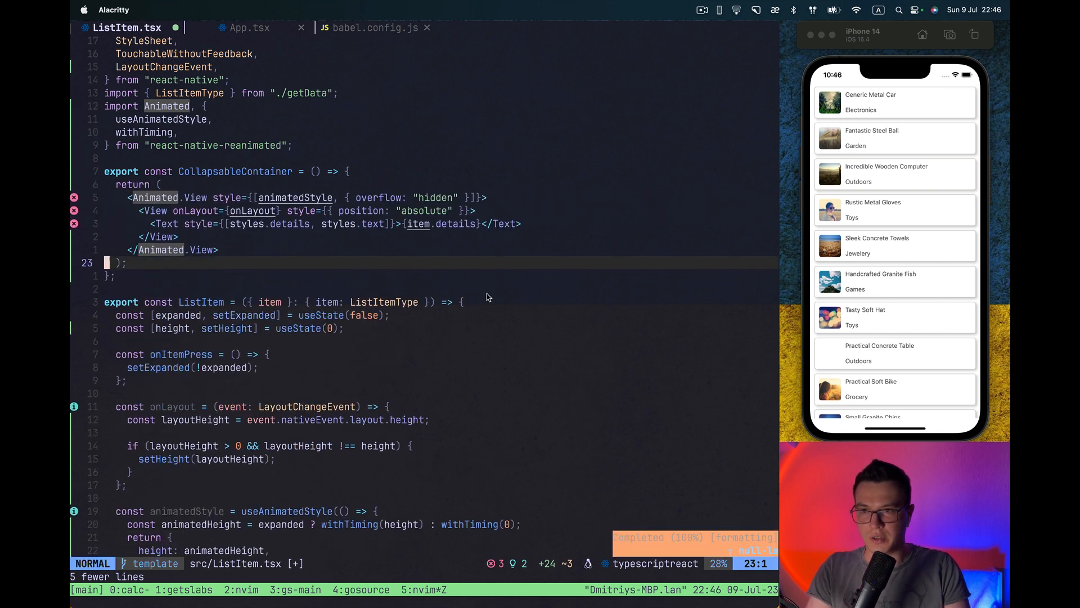
Paste the Animated.View block inside it and replace the details Text with {children}.
key("dd")
type("{}")
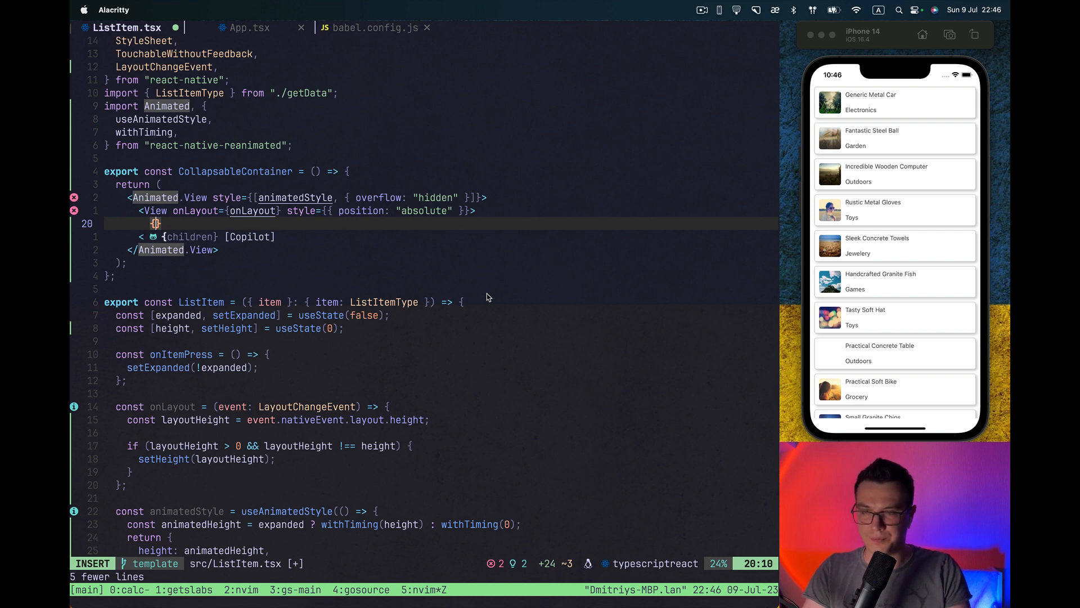
key("Tab")
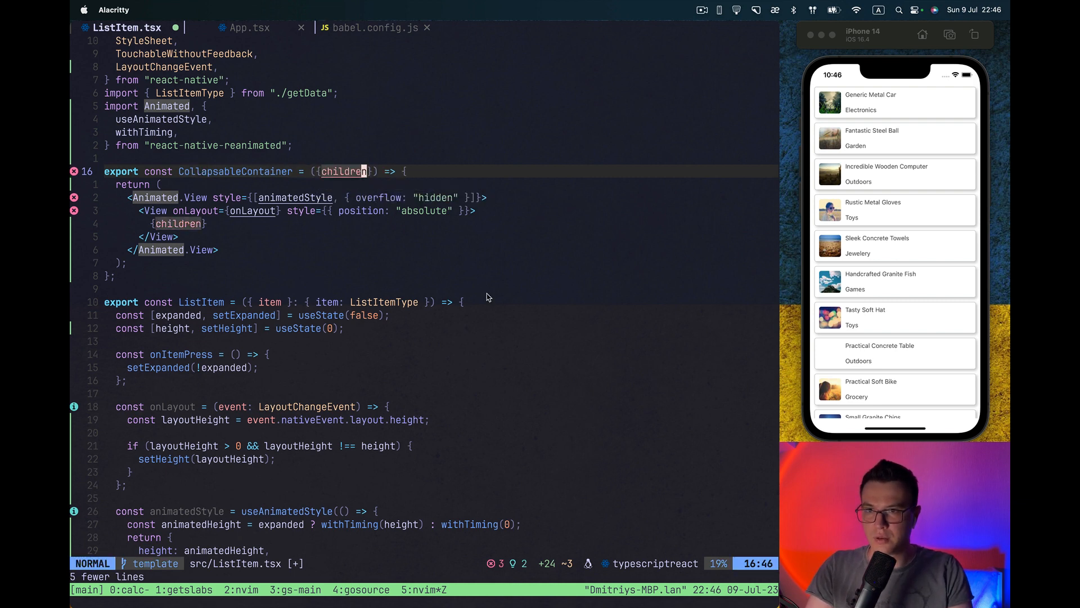
scroll("down", 3)
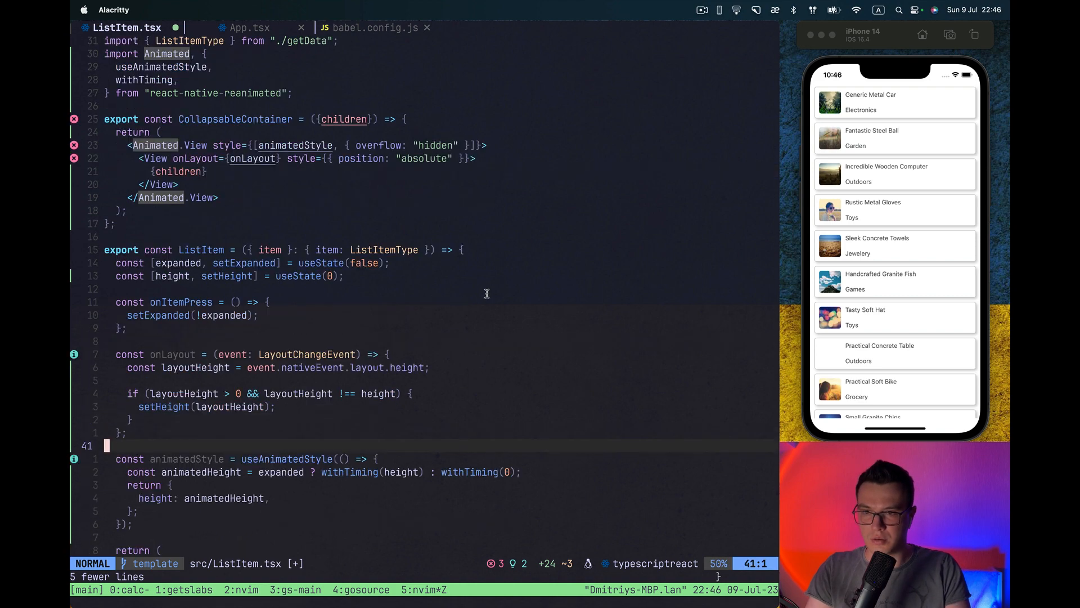
scroll("down", 3)
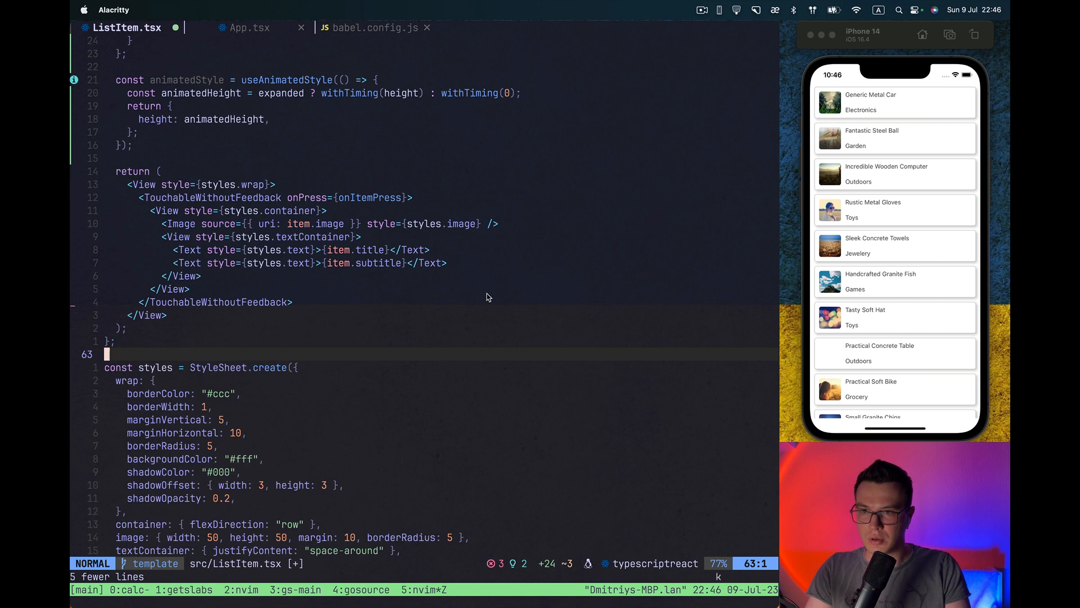
Wrap the details Text in <CollapsableContainer> and move onLayout and animatedStyle into the container.
type("<C")
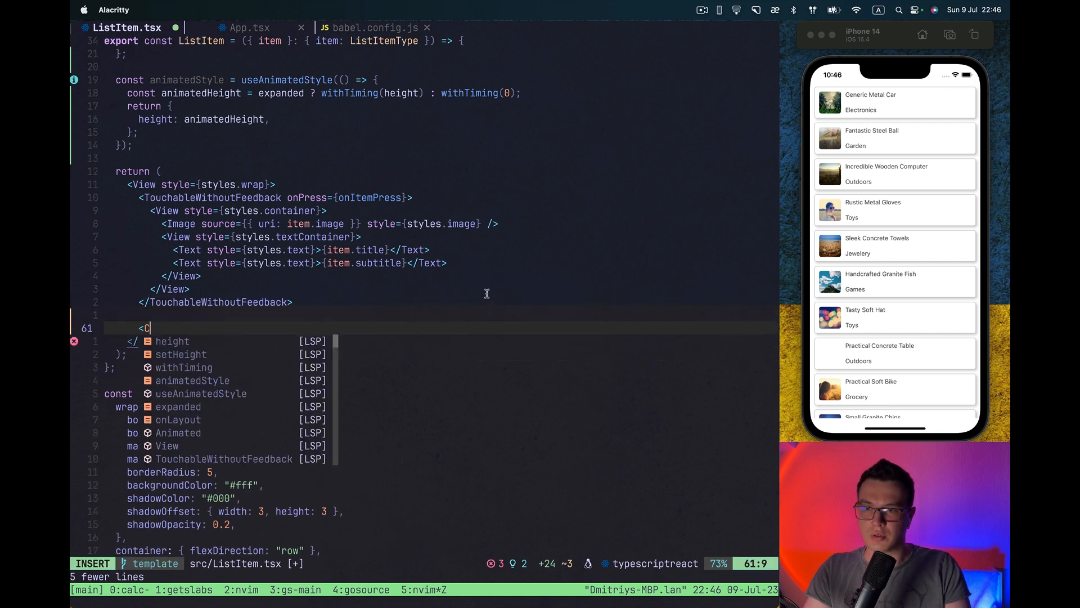
type("ollapsableContainer>")
type("<")
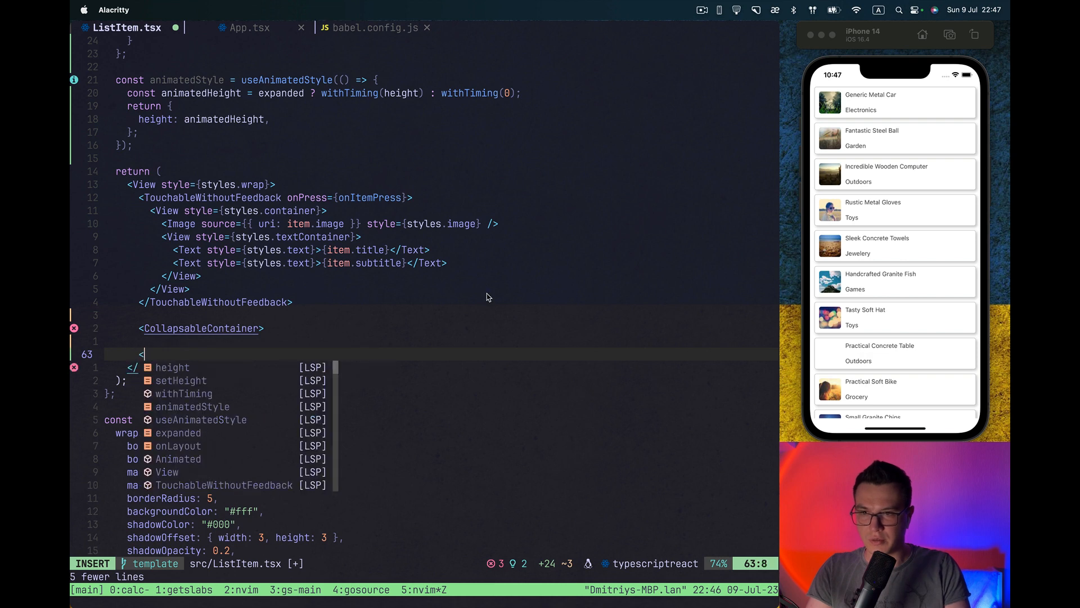
key("Escape")
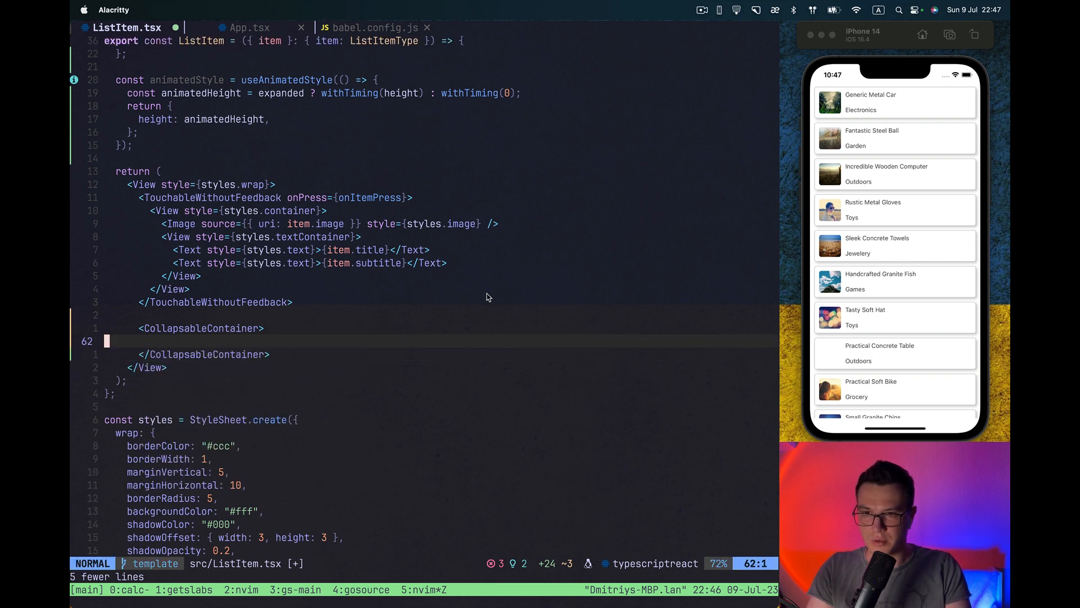
type("<Text style={[styles.details, styles.text]}>{item.details}</Text>")
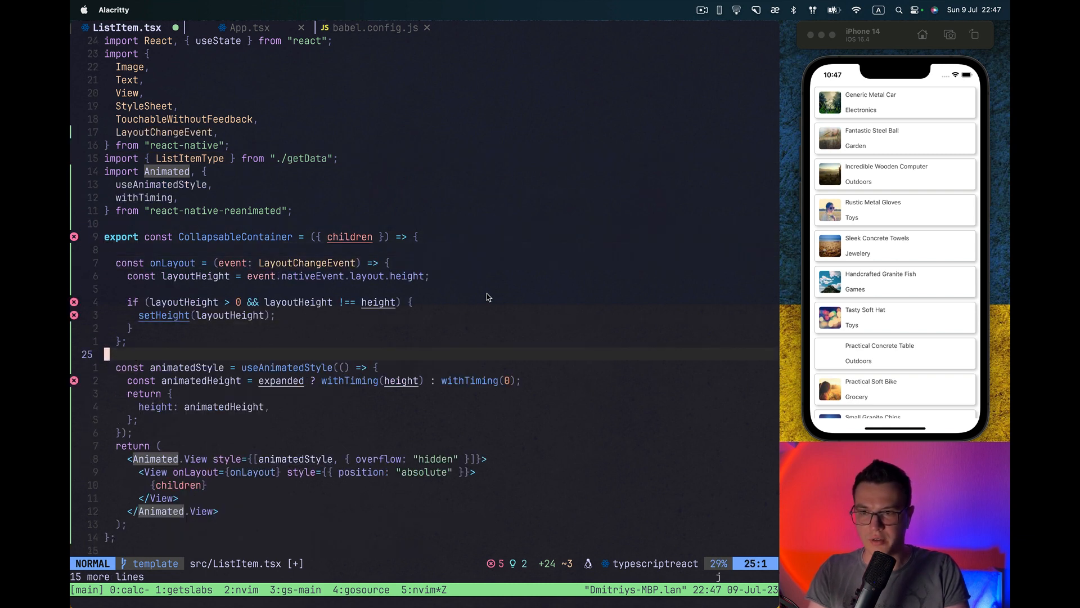
Destructure an expanded prop and move the height useState into CollapsableContainer.
key("j")
type(", expanded")
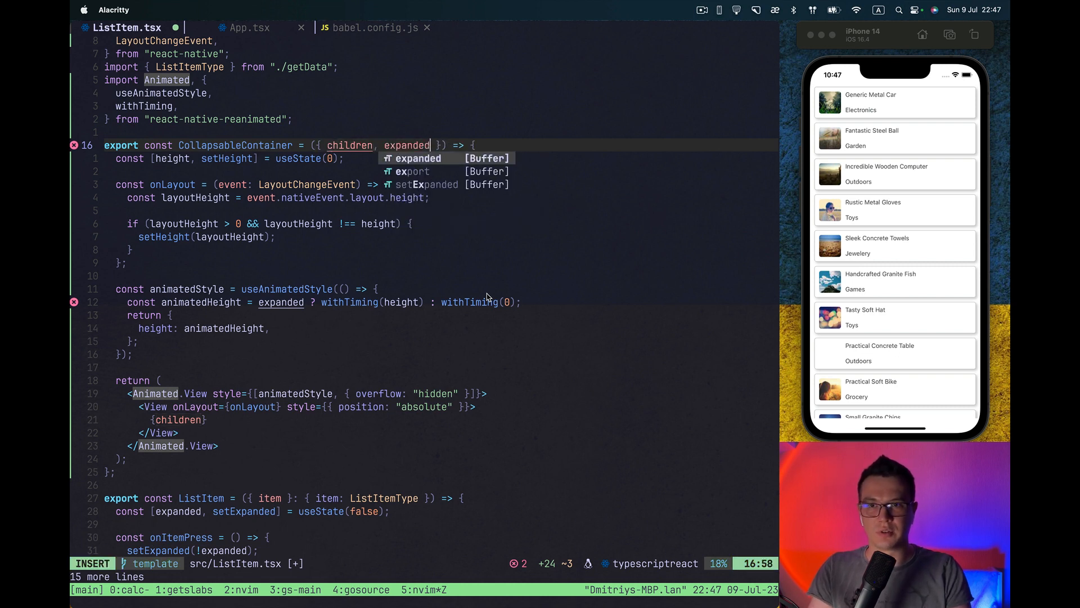
key("Escape")
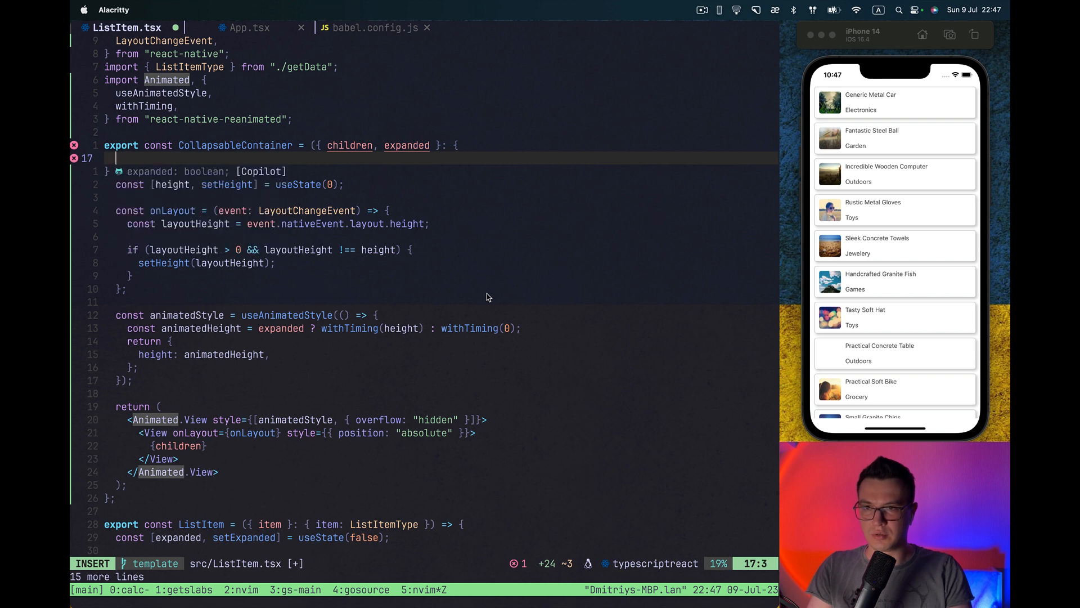
Annotate props as { children: React.ReactNode; expanded: boolean } and save.
type("children: React.ReactNode;")
type("expanded: boolean")
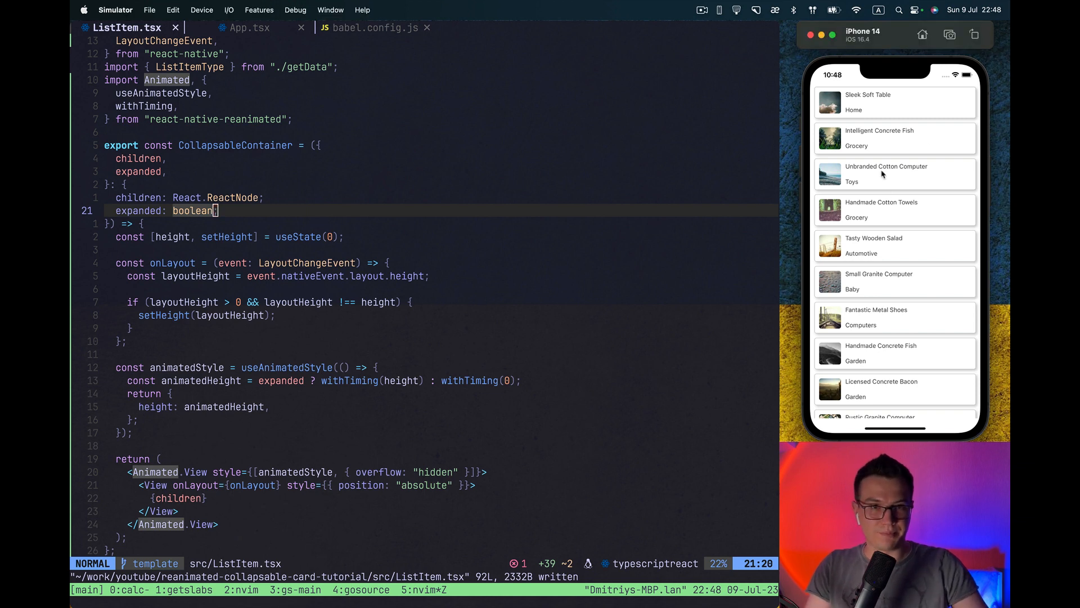
mouse_move(861, 173)
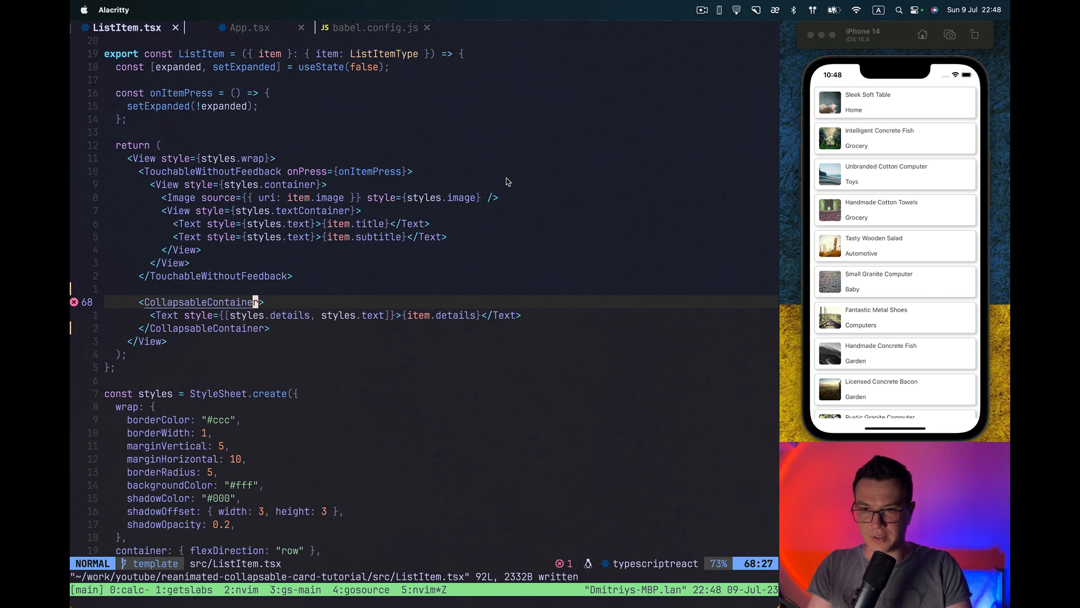
Pass expanded={expanded} to CollapsableContainer, then expand and collapse Sleek Soft Table in the simulator.
type("expanded={expanded")
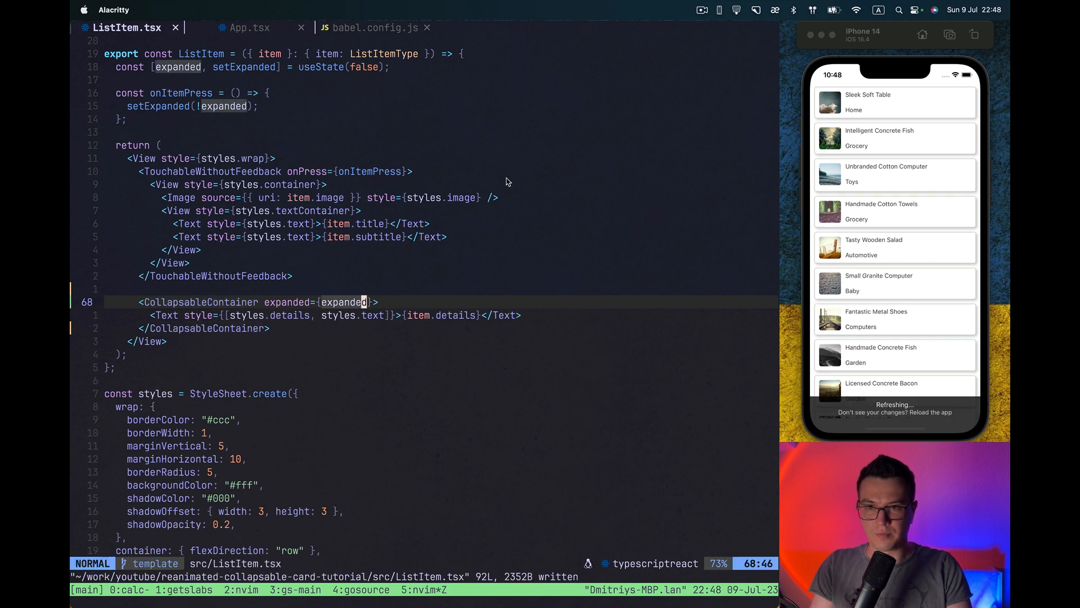
left_click(894, 174)
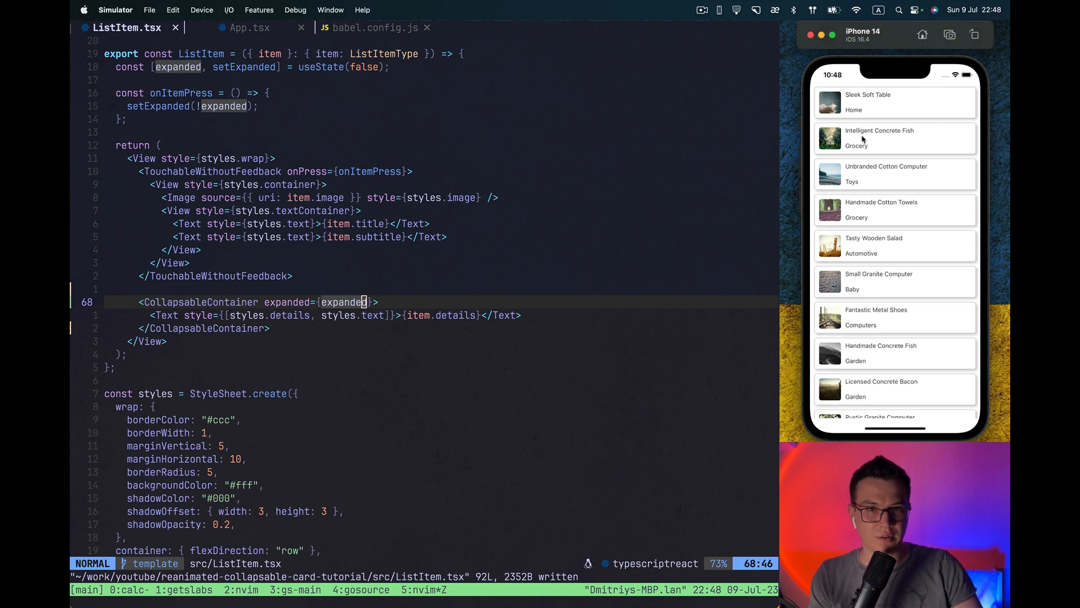
left_click(894, 137)
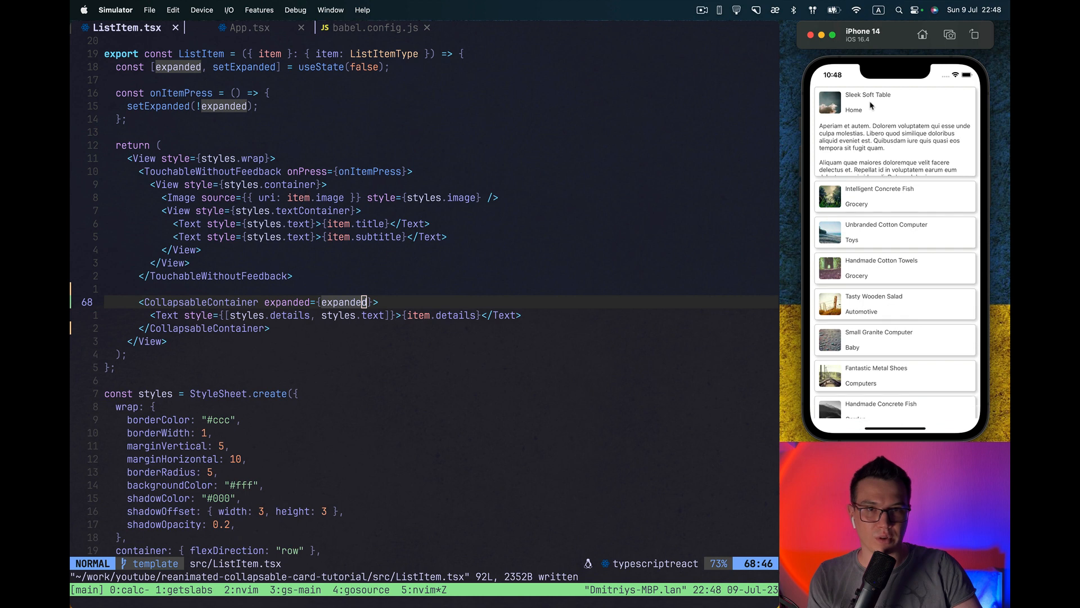
left_click(894, 102)
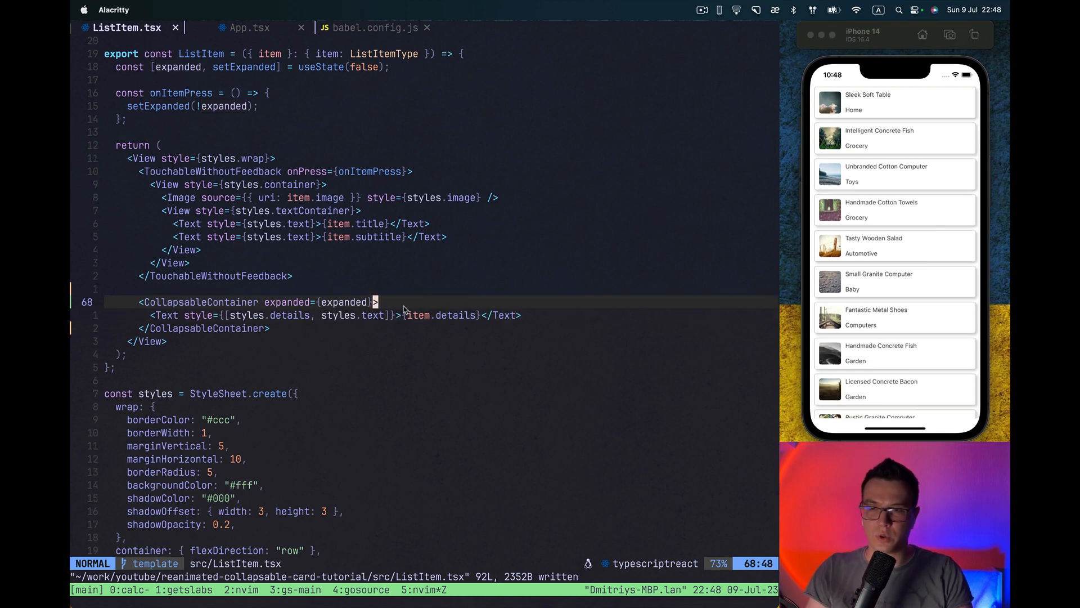
Select the container's opening line, then expand Unbranded Cotton Computer in the simulator.
key("V")
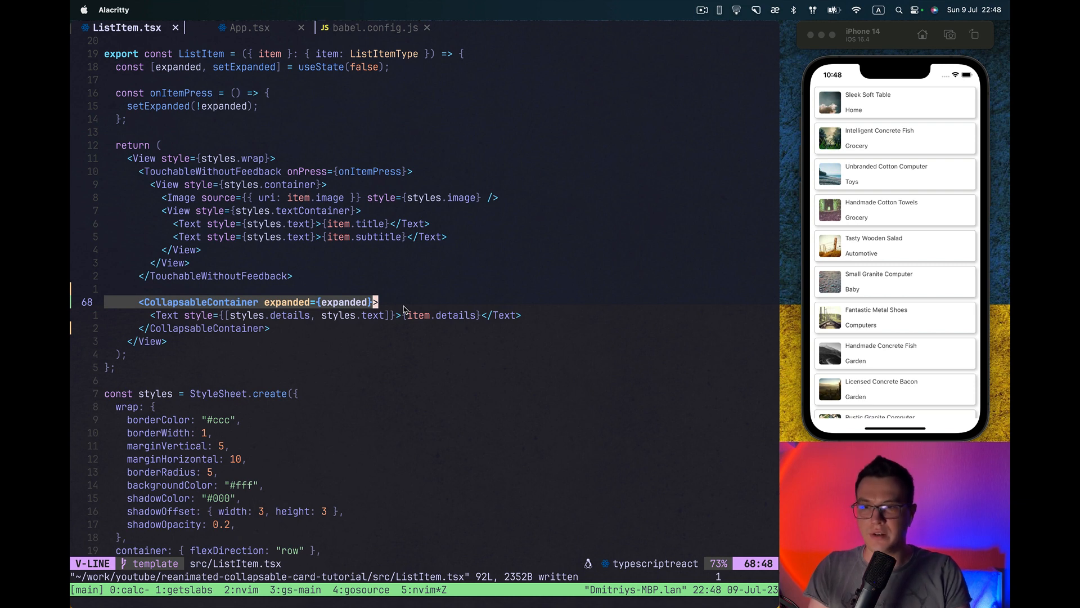
key("Escape")
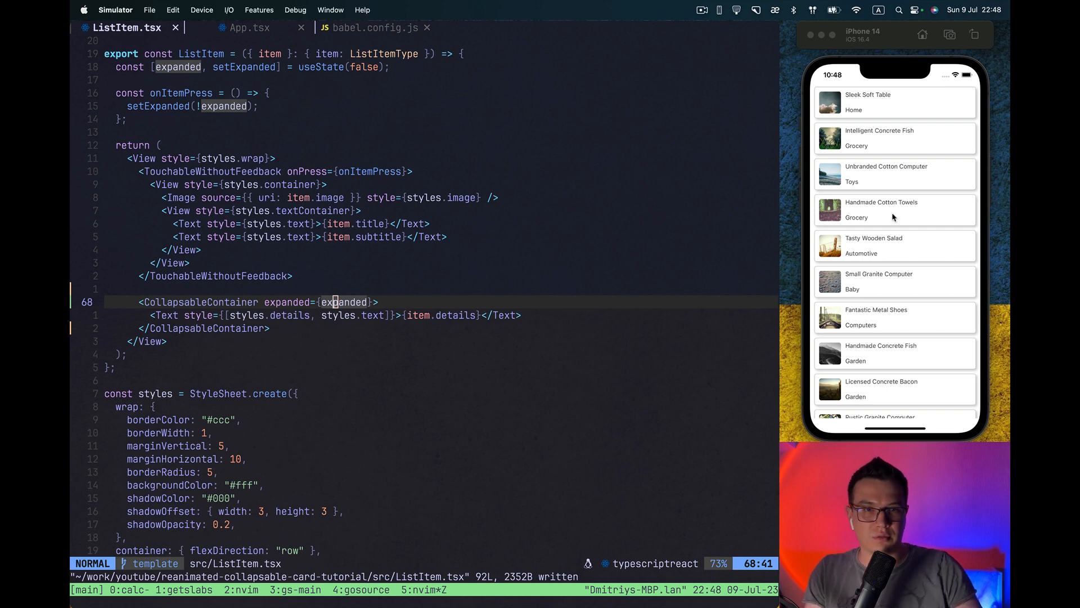
left_click(894, 174)
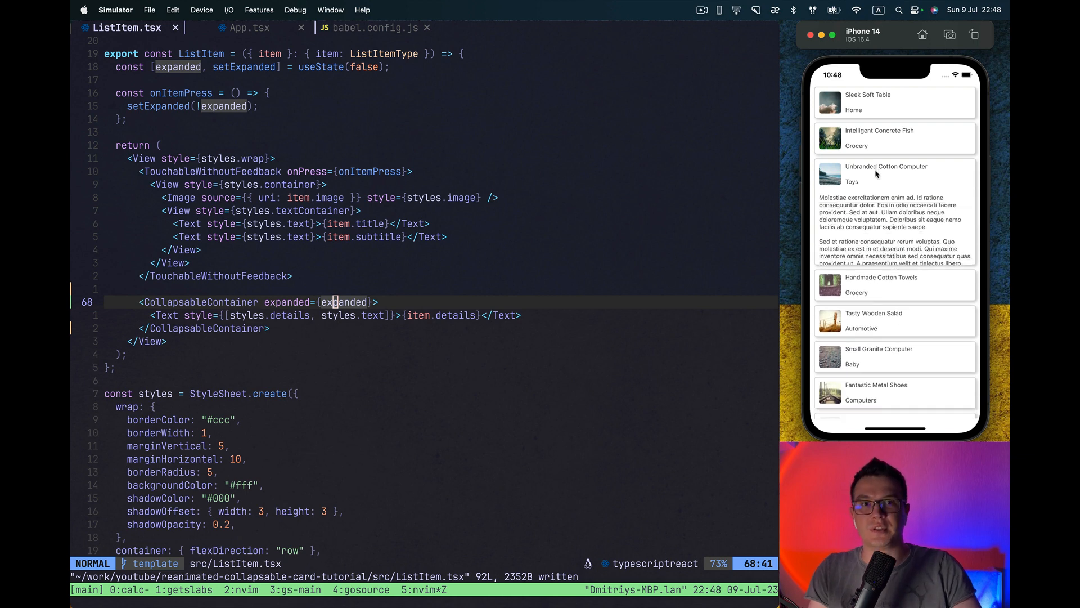